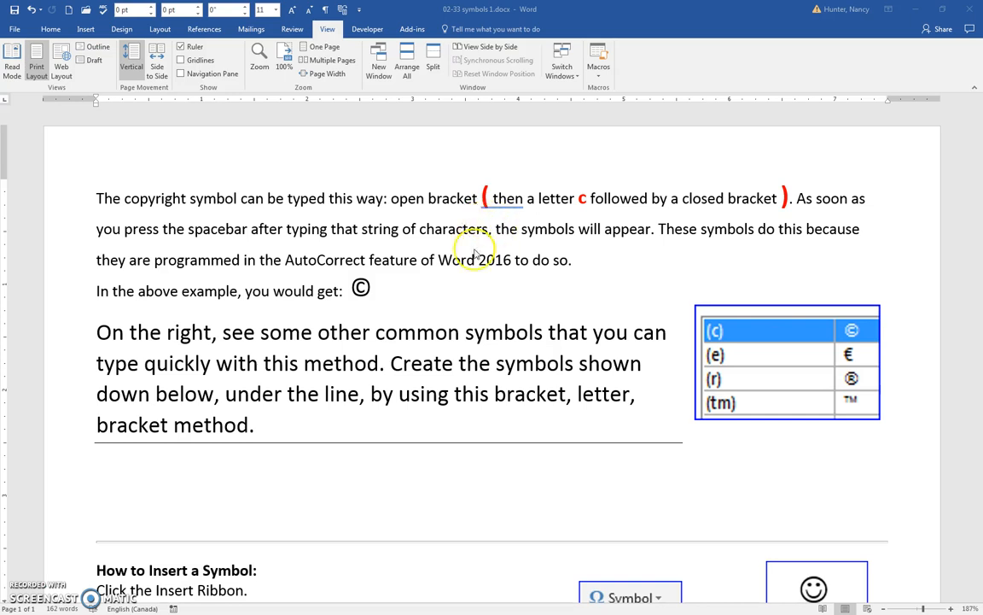
pyautogui.moveTo(367, 294)
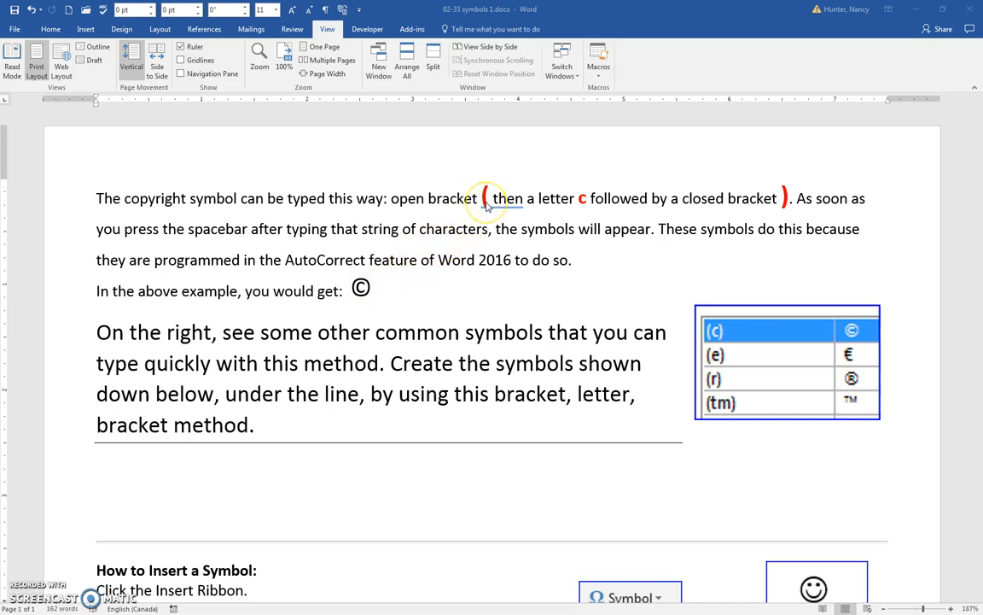
pyautogui.moveTo(585, 205)
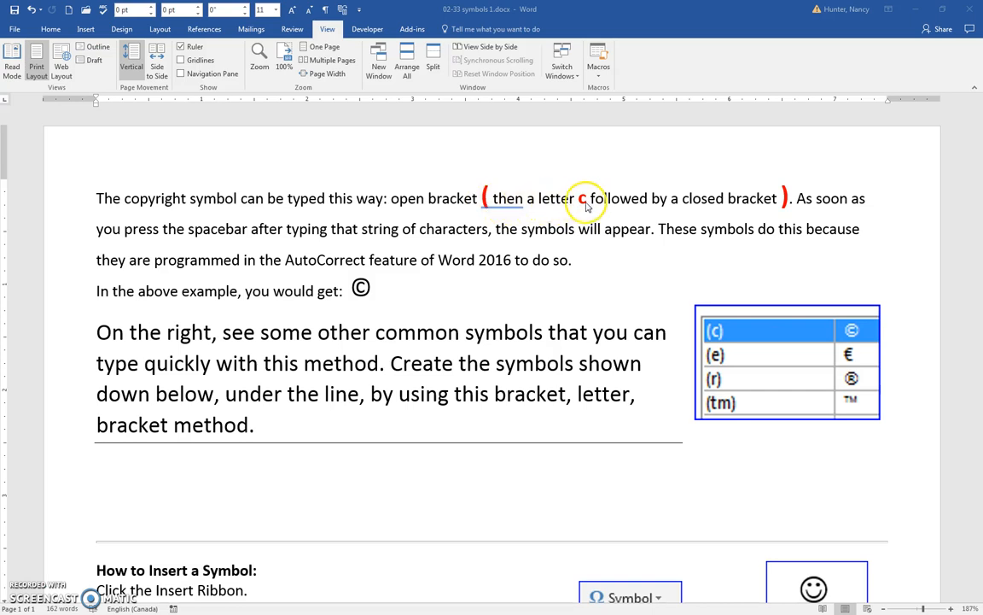
pyautogui.moveTo(758, 226)
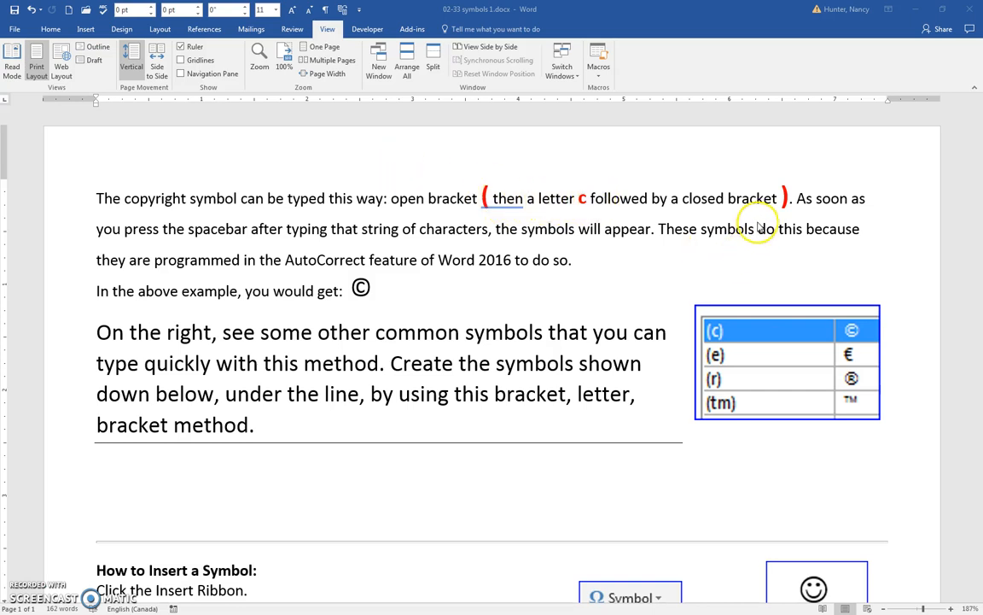
pyautogui.moveTo(502, 275)
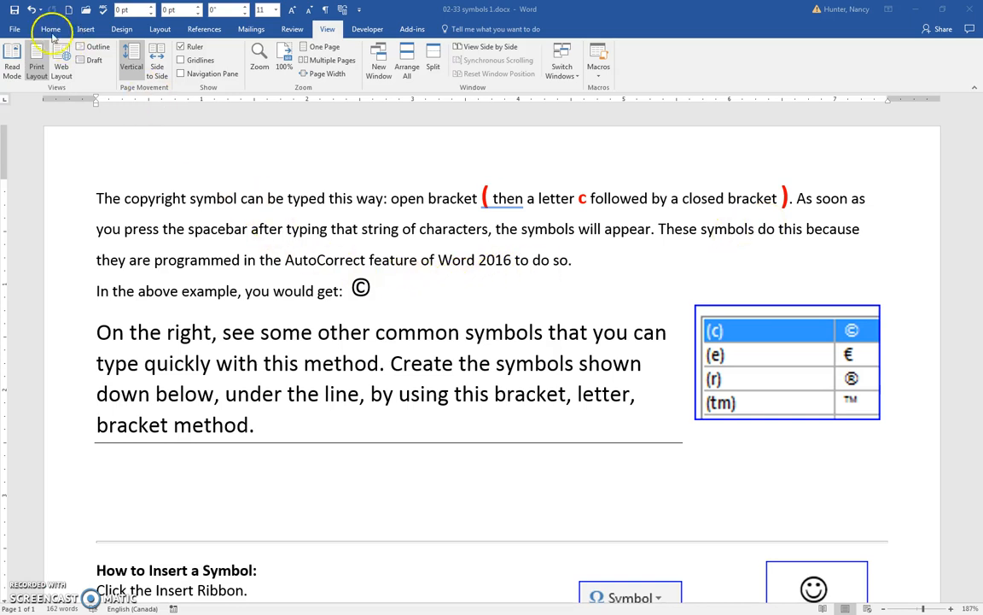
# - Review the AutoCorrect symbol replacement list via File > Options > Proofing, then close it
pyautogui.click(14, 28)
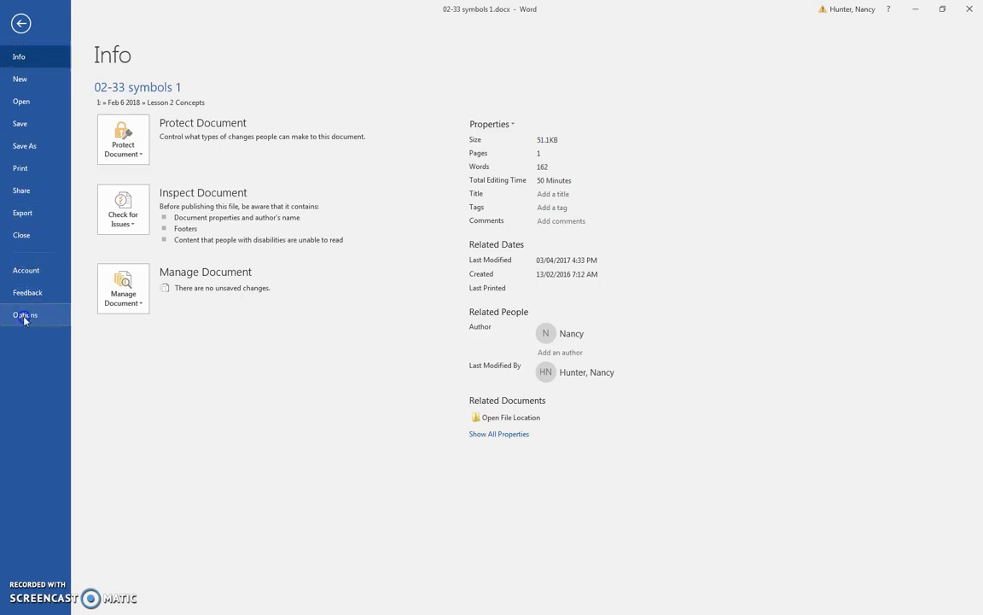
pyautogui.click(25, 314)
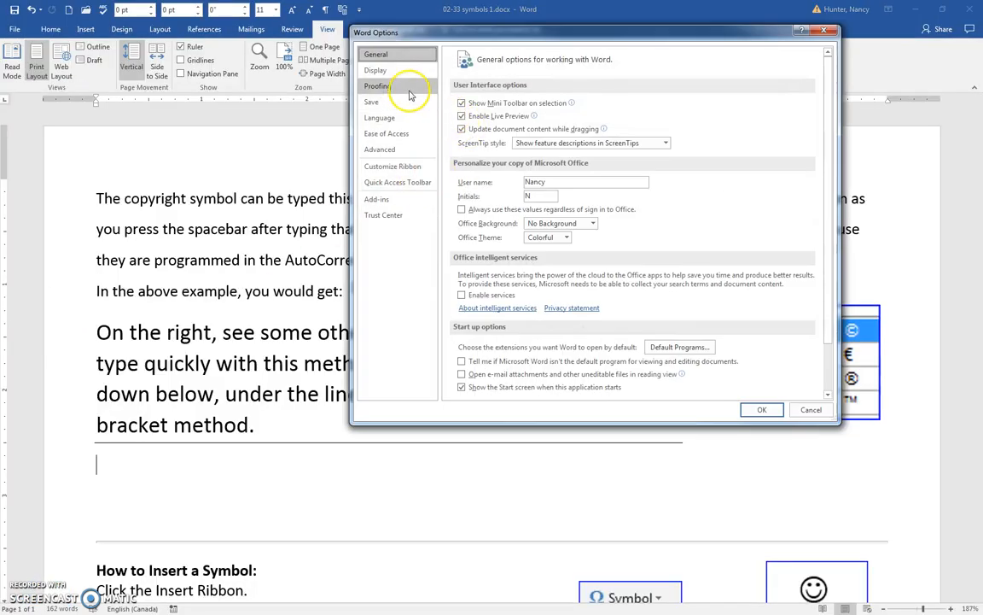
pyautogui.click(377, 85)
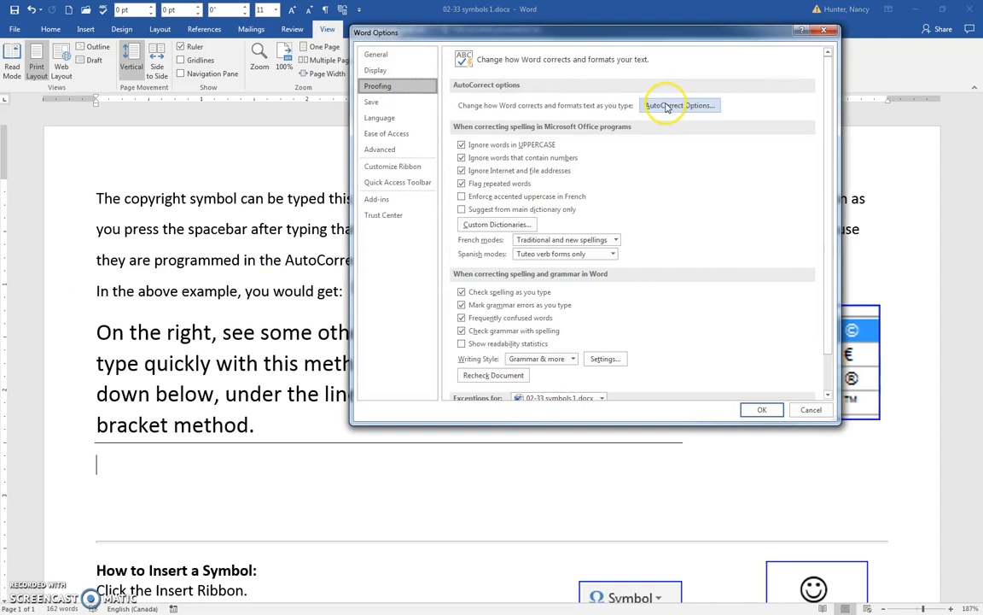
pyautogui.click(680, 105)
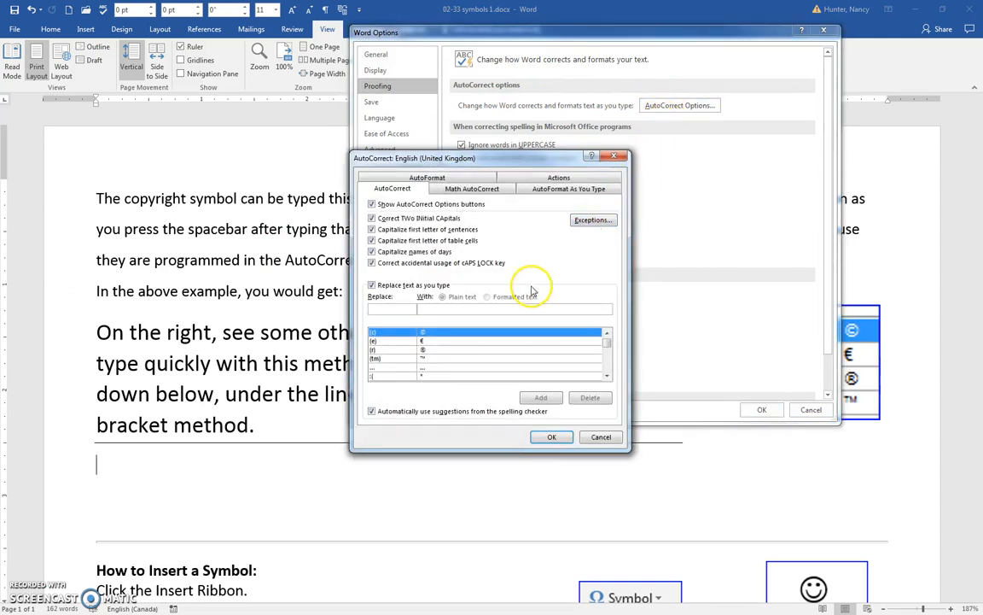
pyautogui.moveTo(408, 338)
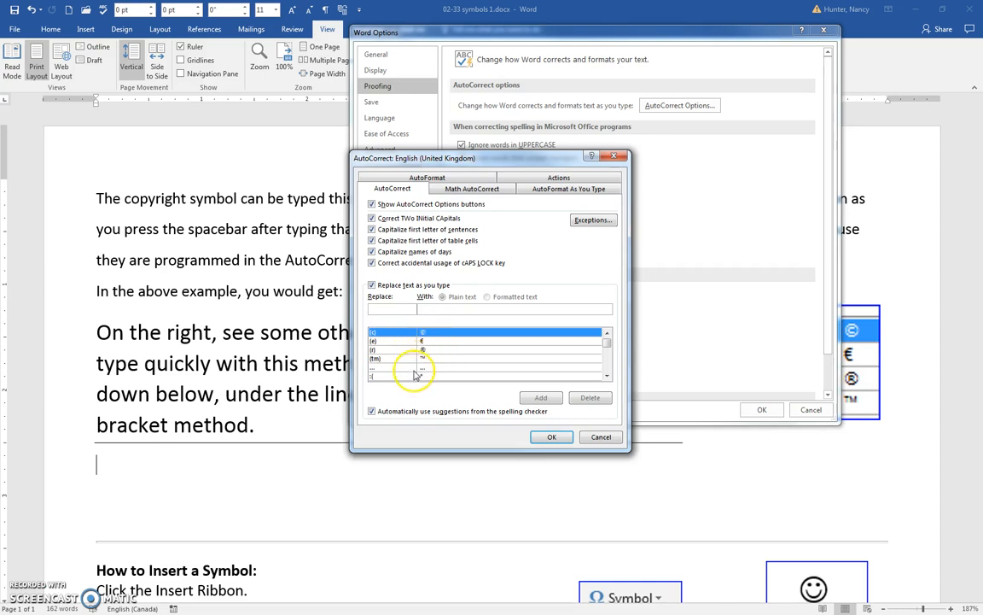
pyautogui.moveTo(455, 353)
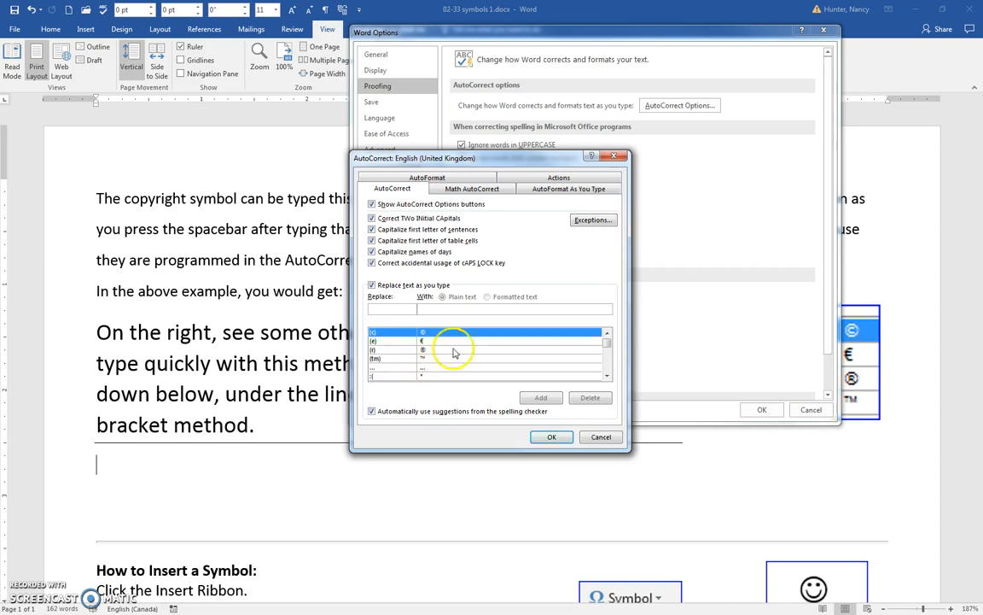
pyautogui.moveTo(386, 350)
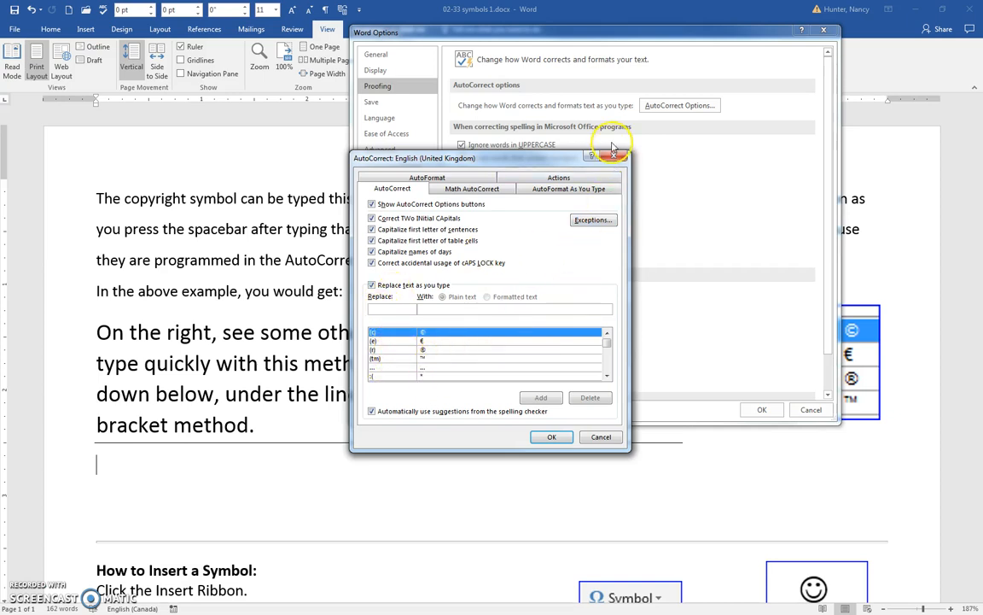
pyautogui.click(613, 144)
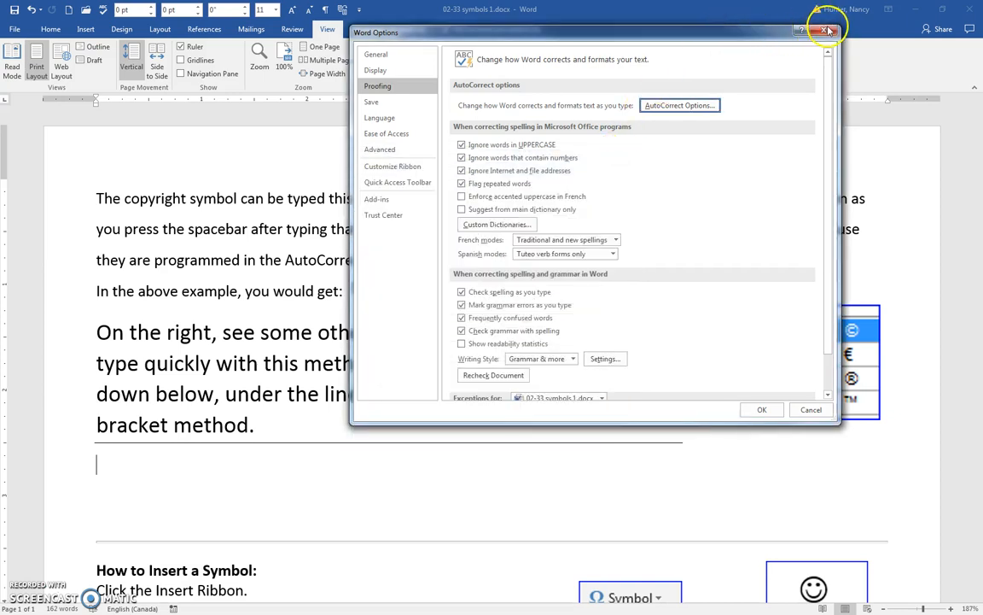
# - Close Word Options and type (c) and (e) below the line to produce © and €
pyautogui.click(825, 30)
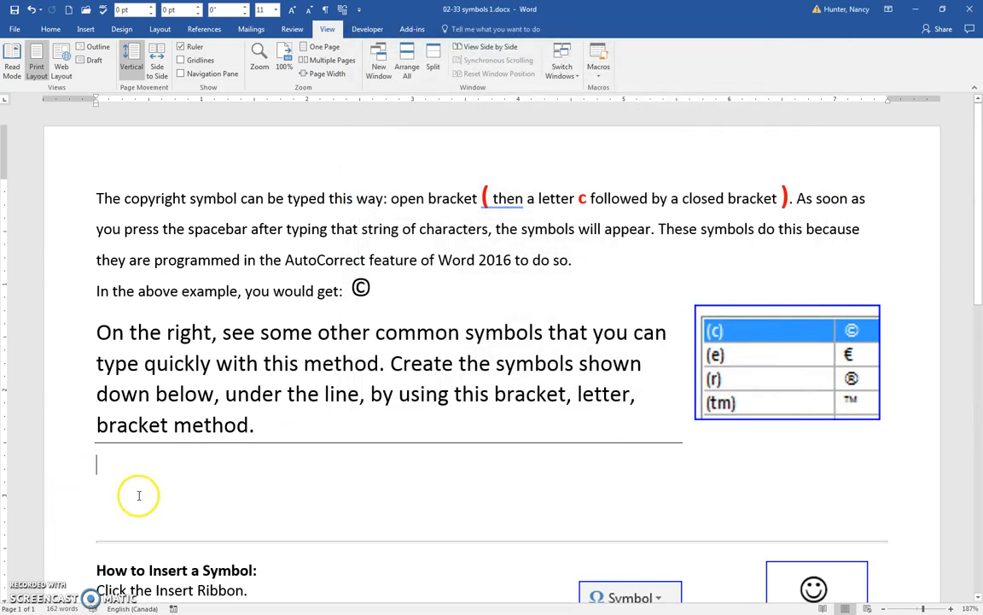
pyautogui.write('(')
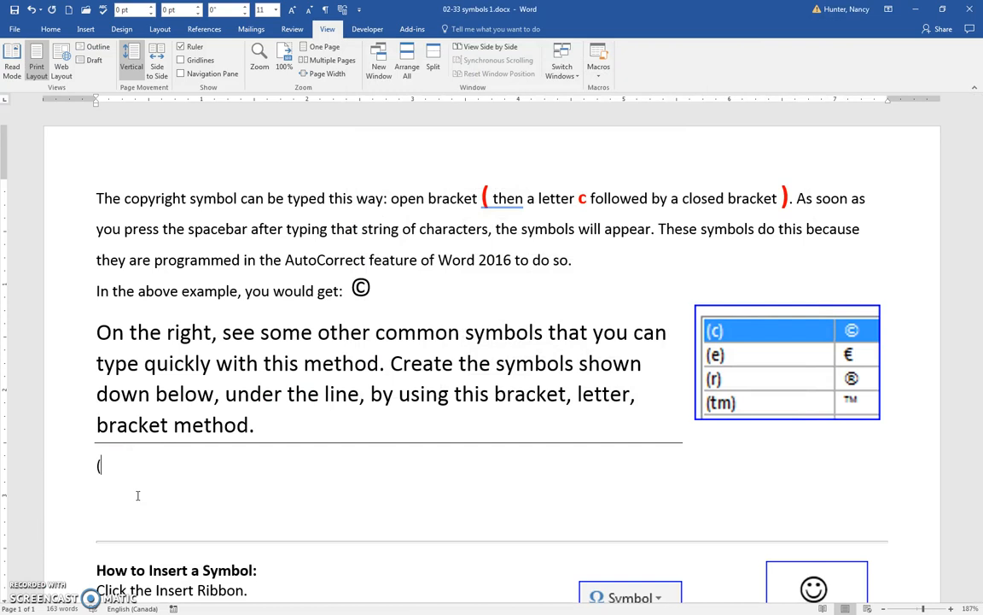
pyautogui.write('(c)')
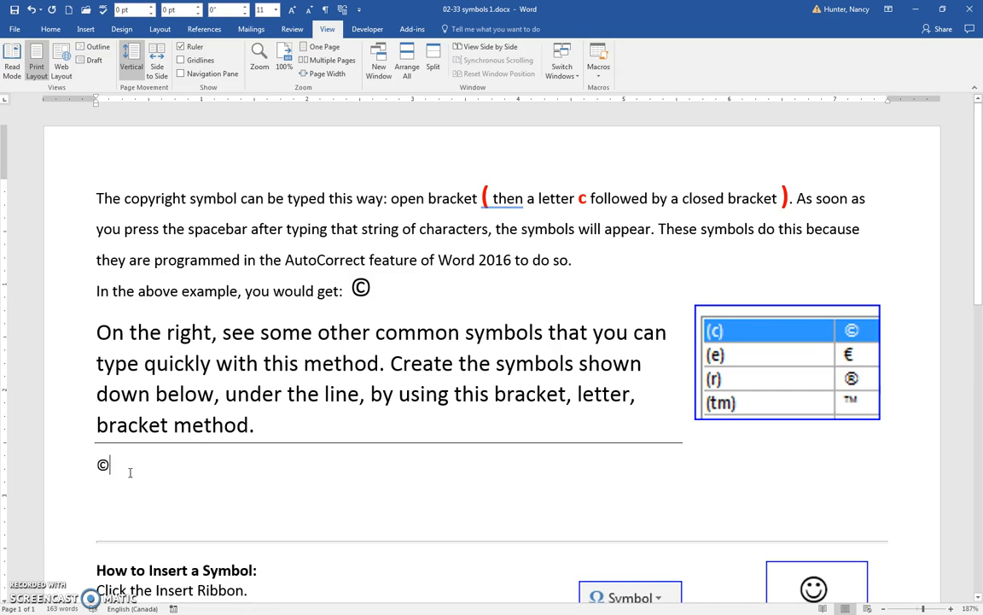
pyautogui.write('(')
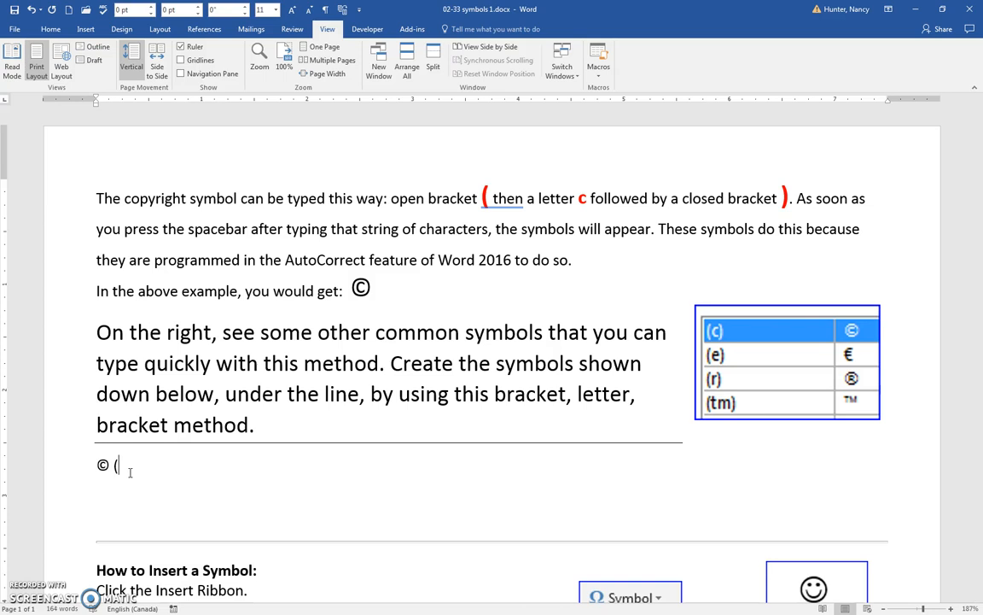
pyautogui.write('e')
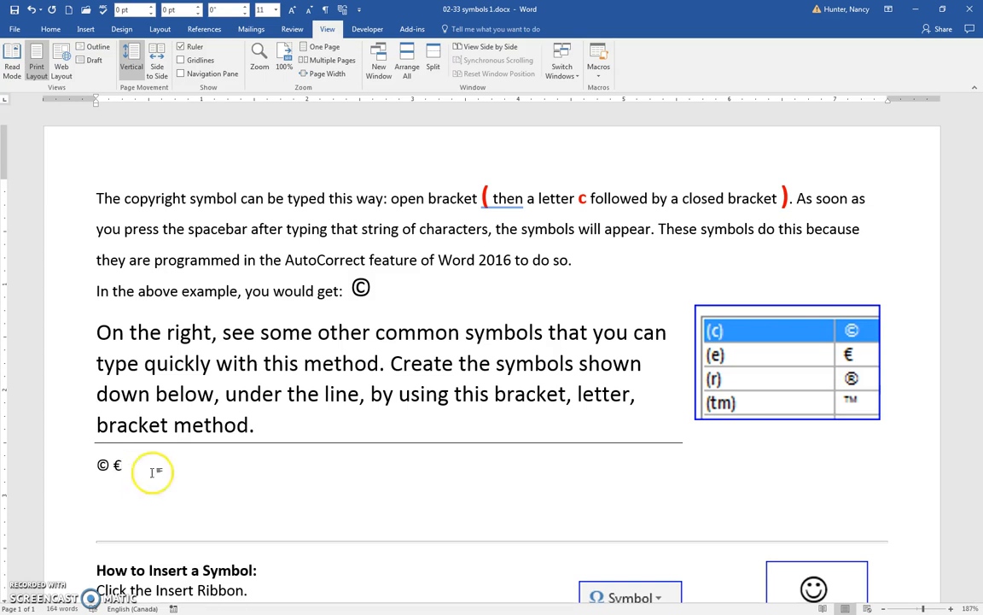
pyautogui.moveTo(832, 356)
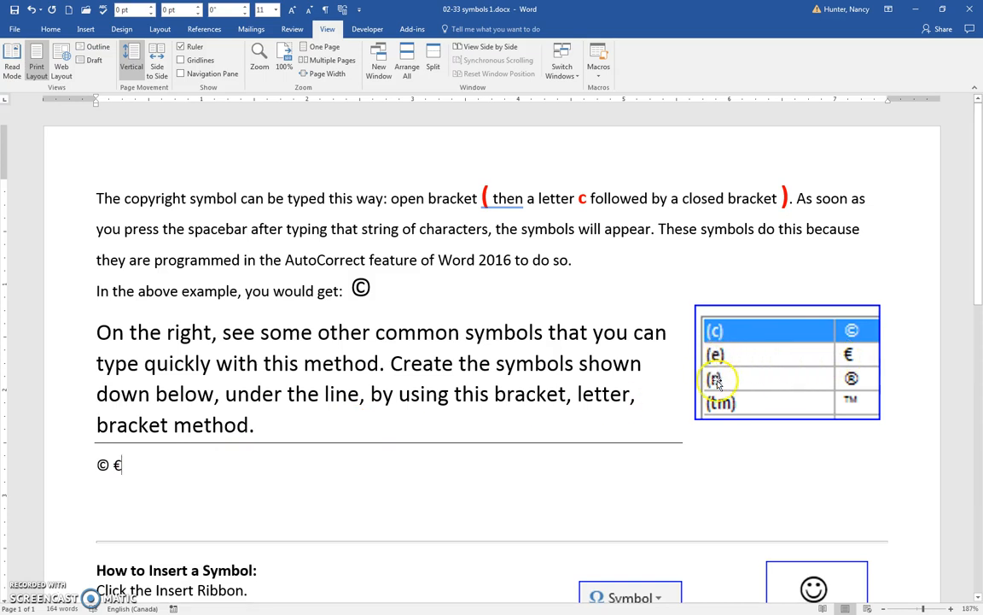
pyautogui.moveTo(720, 403)
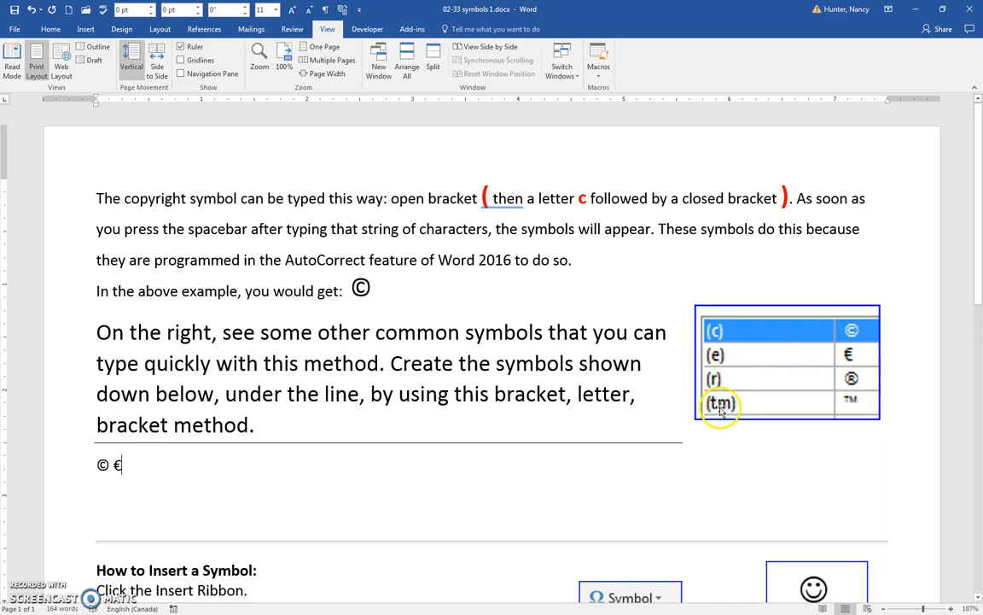
pyautogui.moveTo(141, 470)
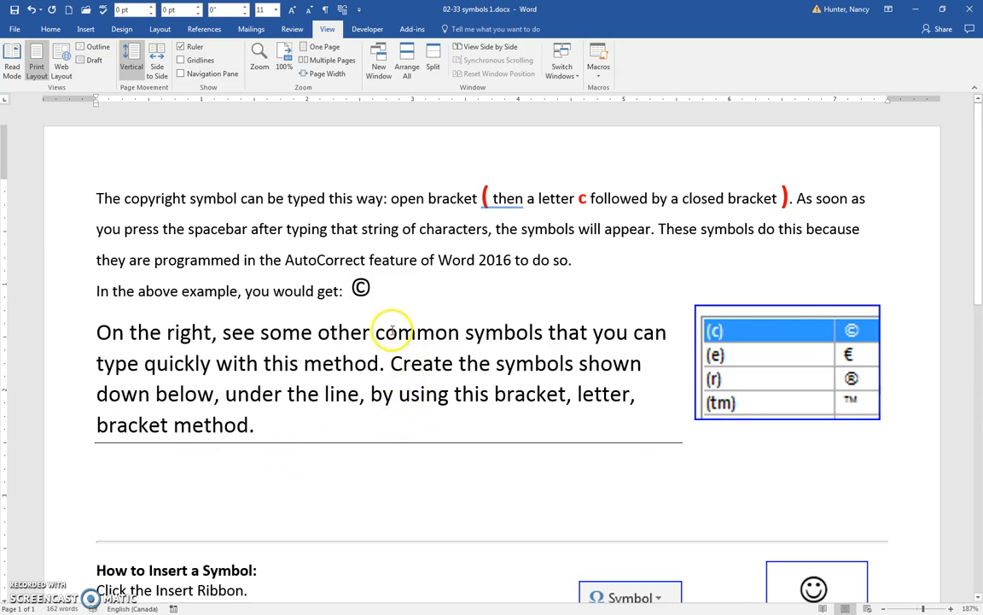
pyautogui.moveTo(399, 377)
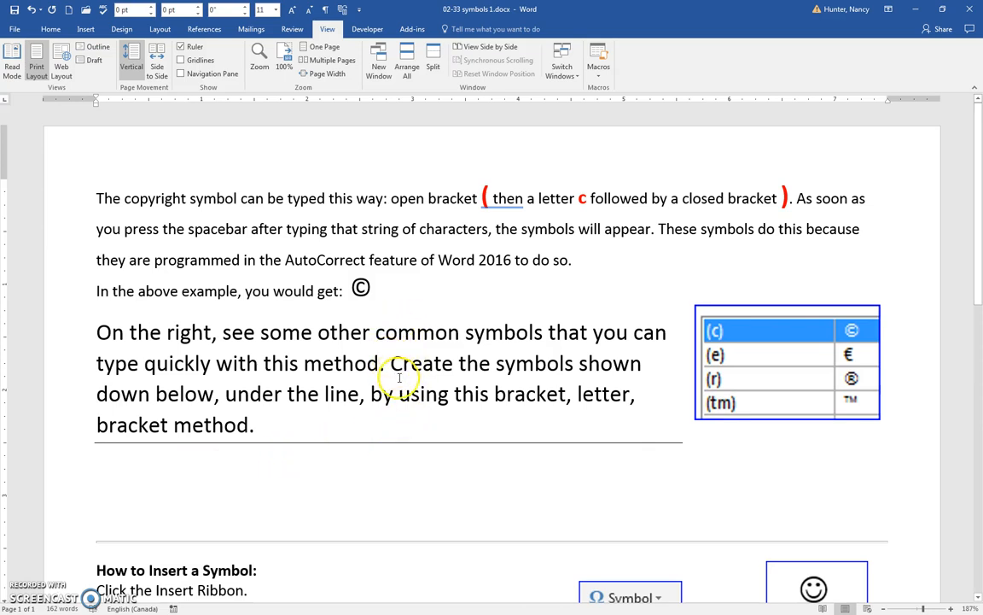
# - Show the Insert ribbon's Symbol dropdown with its recently used symbols
pyautogui.scroll(-3)
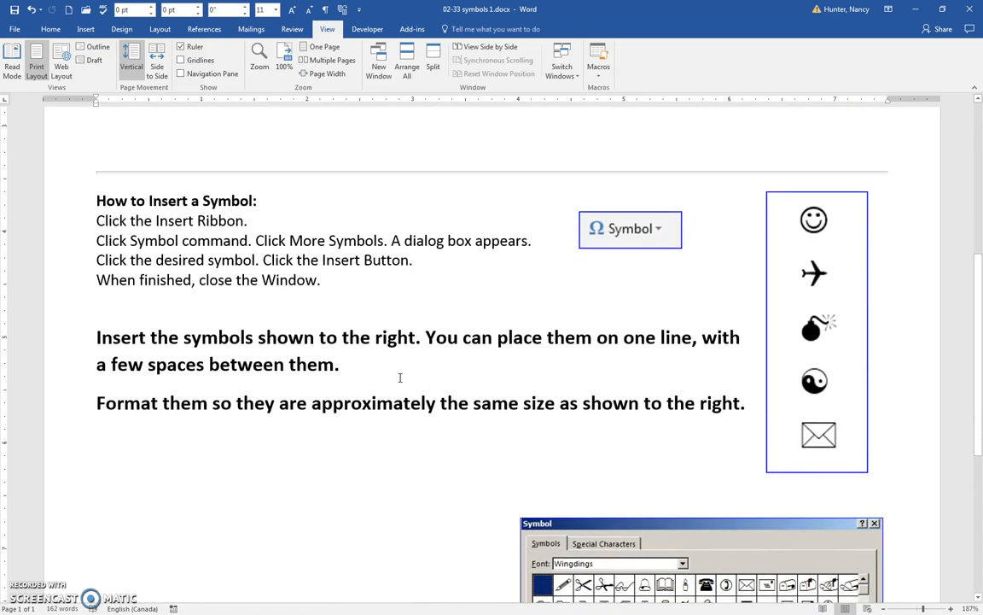
pyautogui.scroll(3)
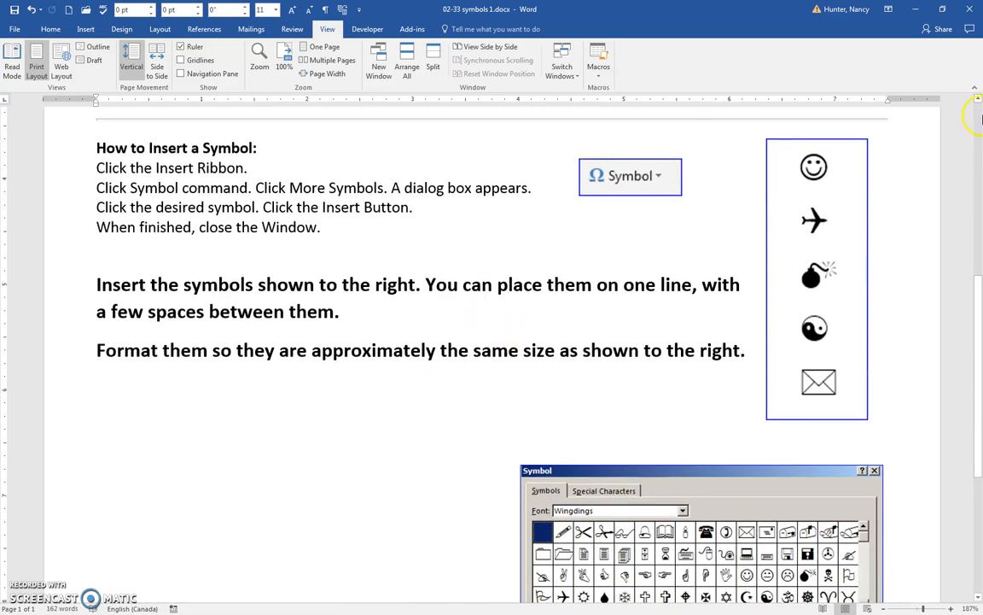
pyautogui.moveTo(449, 219)
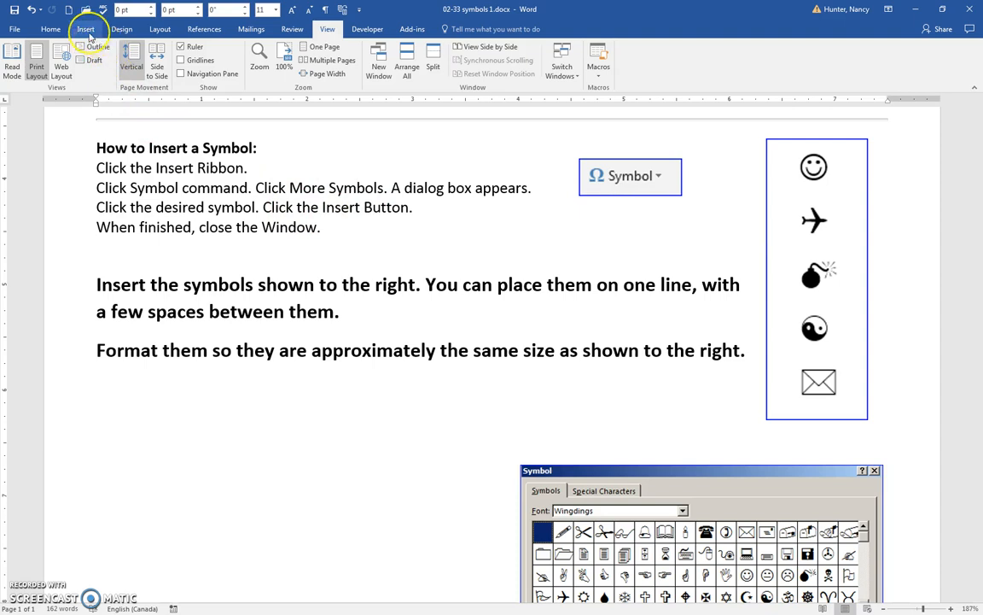
pyautogui.click(85, 28)
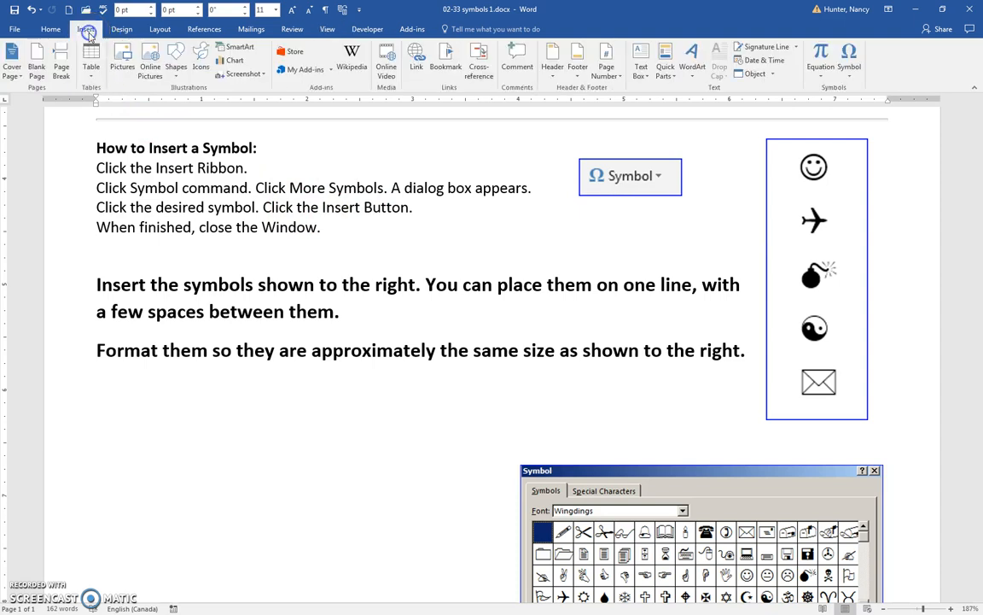
pyautogui.moveTo(858, 86)
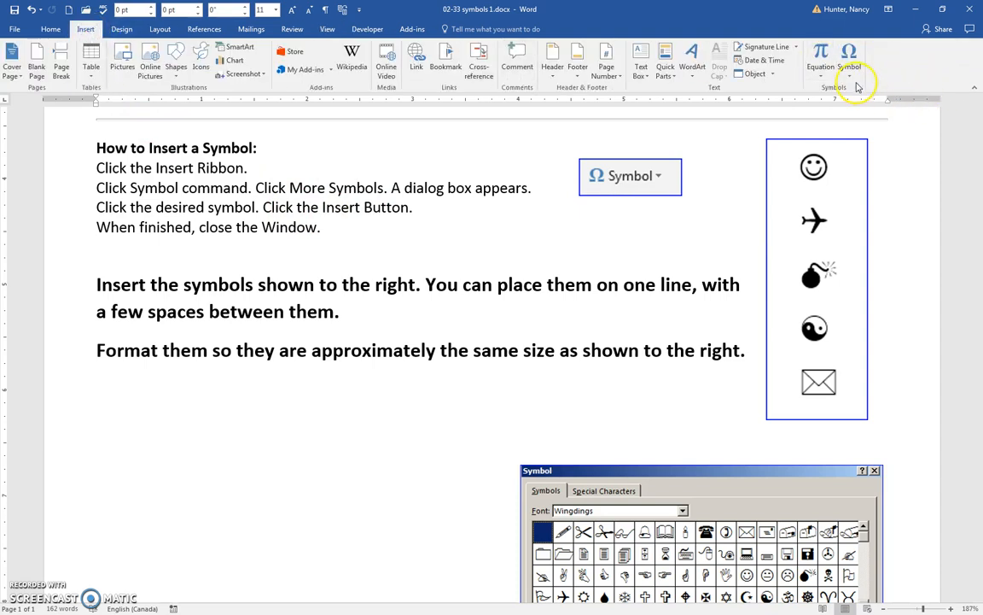
pyautogui.moveTo(850, 66)
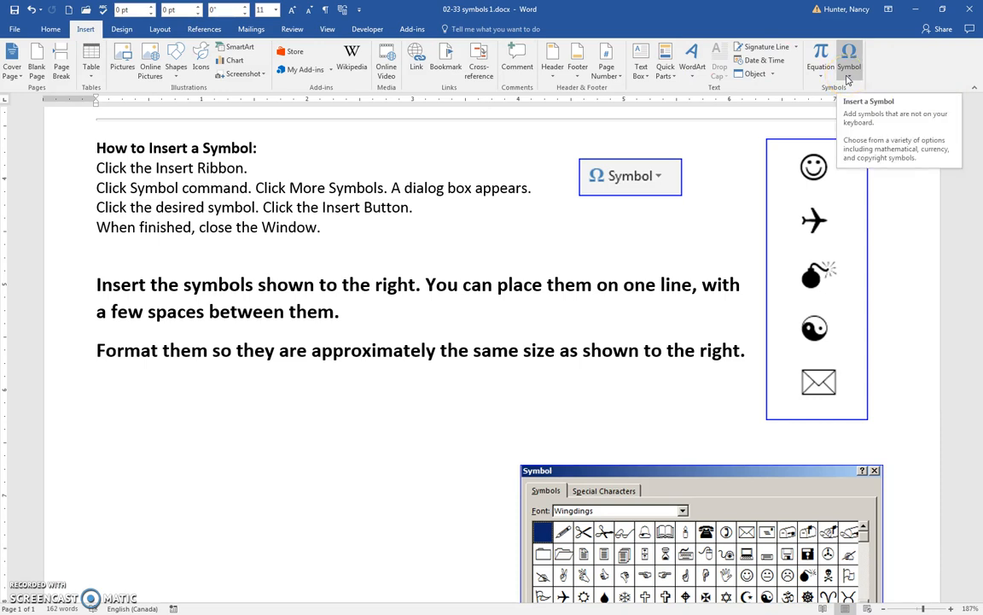
pyautogui.click(849, 60)
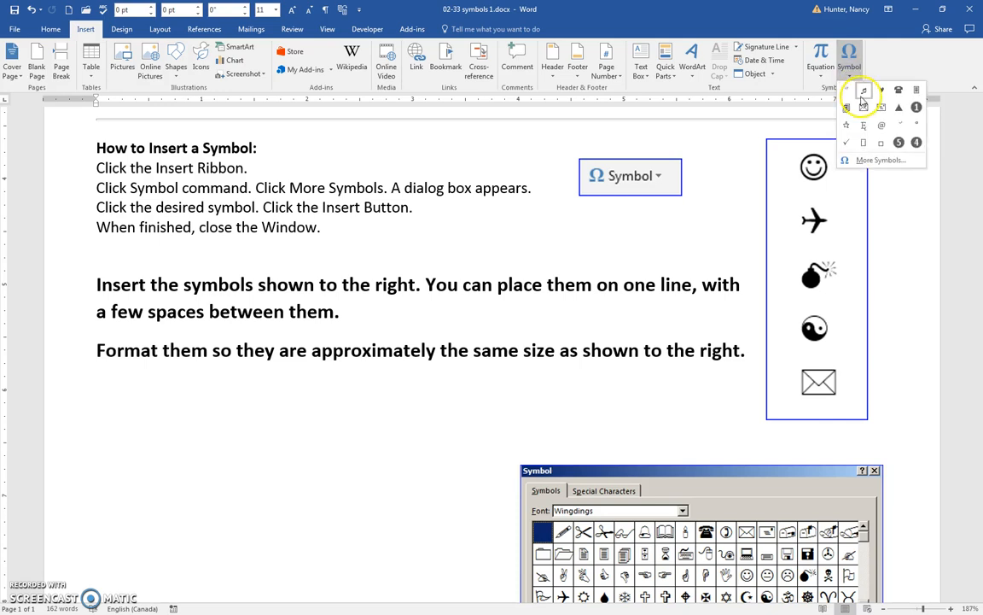
pyautogui.moveTo(884, 119)
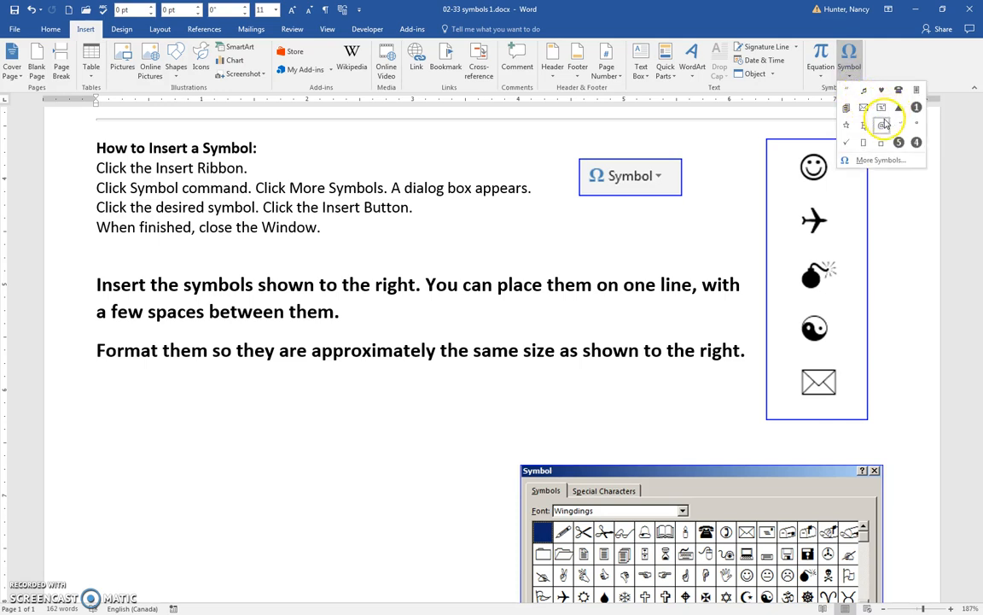
pyautogui.moveTo(877, 160)
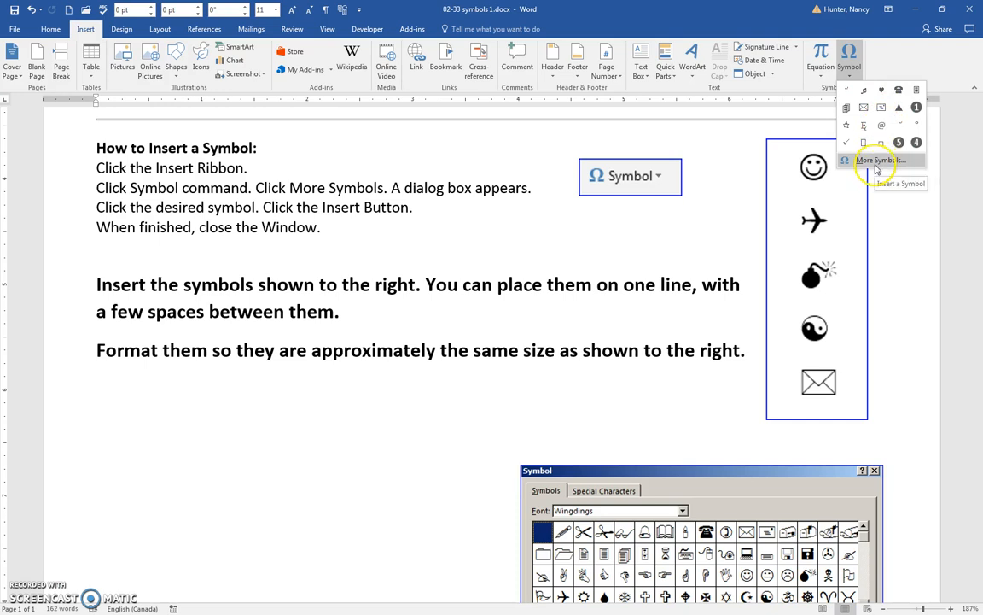
# - In More Symbols choose the Wingdings font, insert its smiley face and close the dialog
pyautogui.click(883, 160)
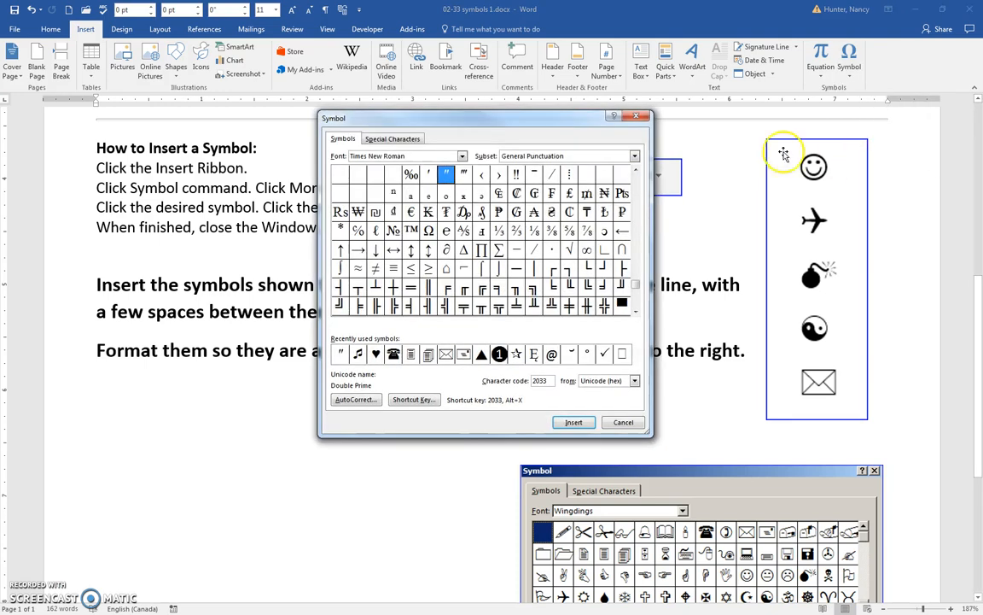
pyautogui.moveTo(484, 118); pyautogui.dragTo(569, 88)
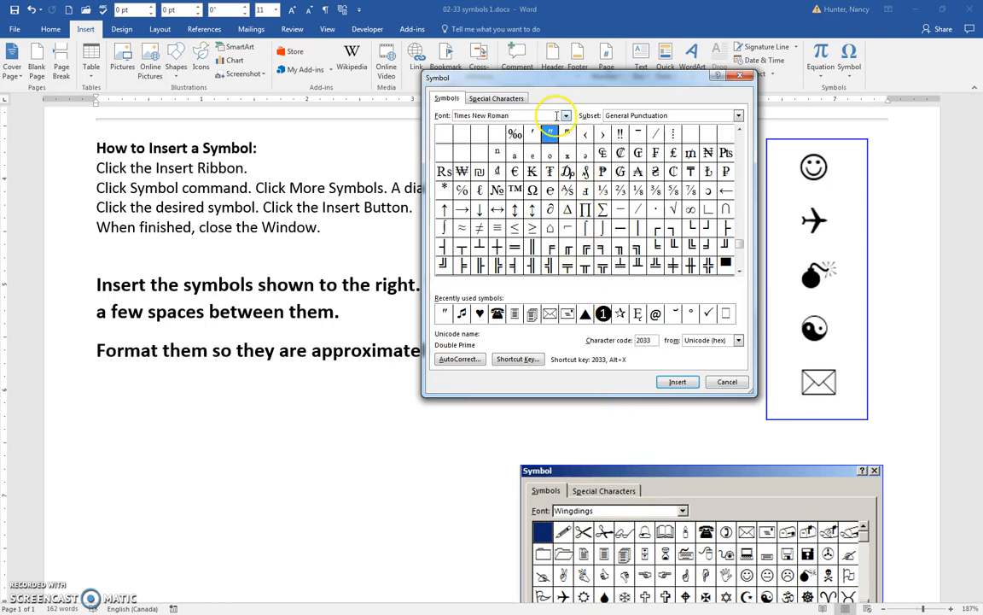
pyautogui.click(565, 115)
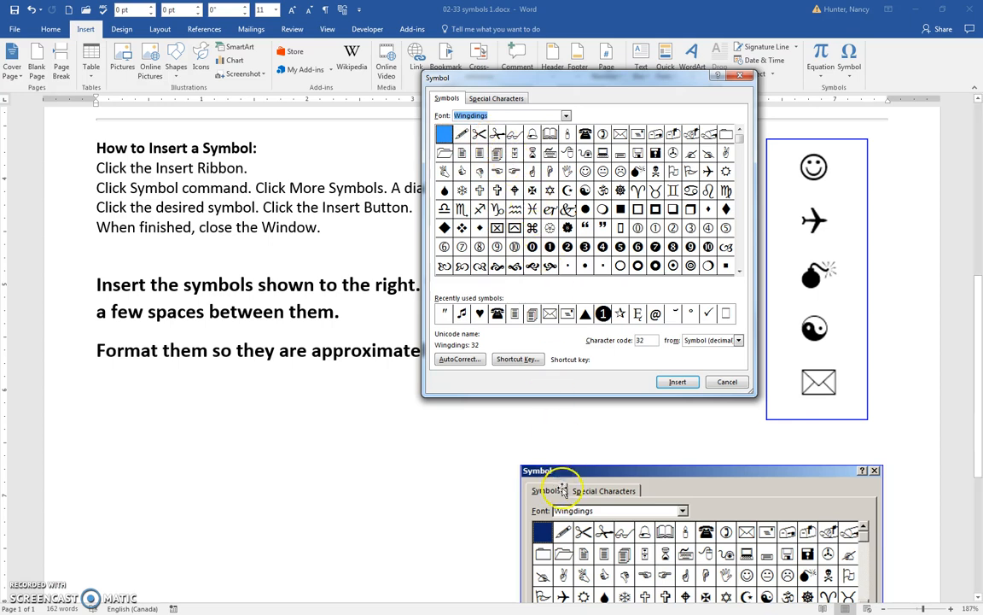
pyautogui.moveTo(578, 410)
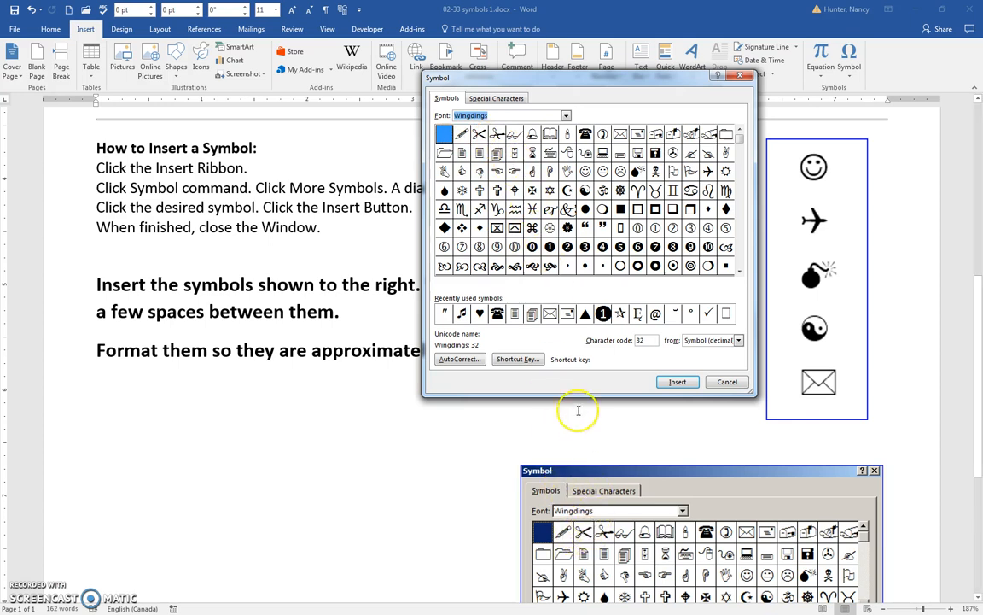
pyautogui.moveTo(812, 177)
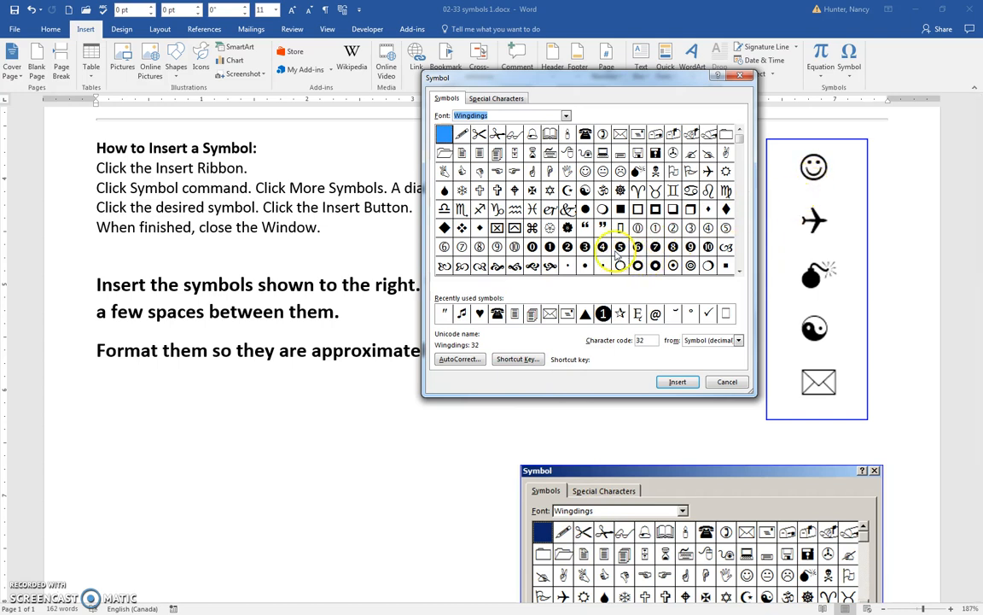
pyautogui.moveTo(587, 171)
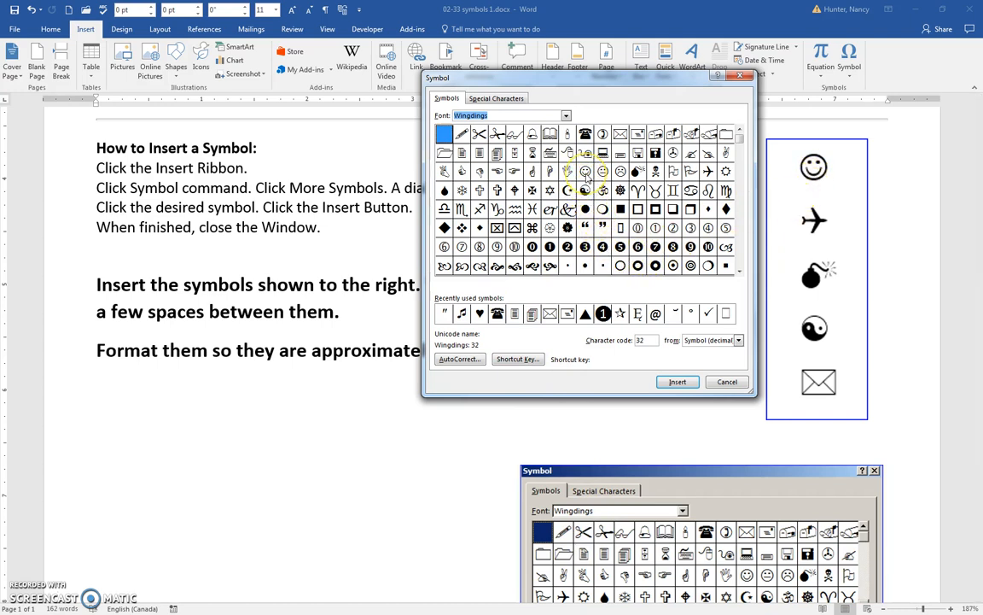
pyautogui.click(584, 170)
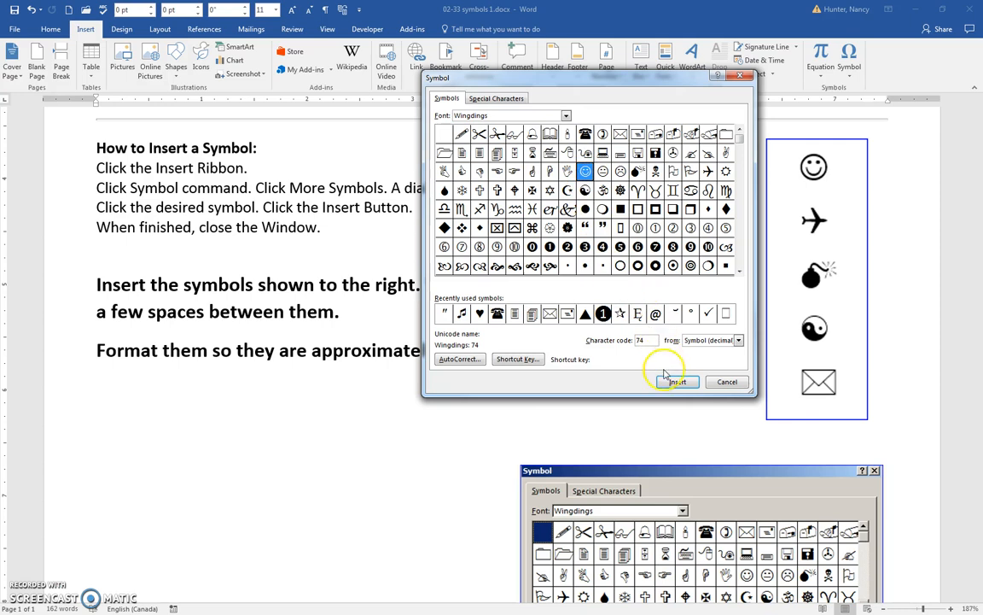
pyautogui.click(678, 382)
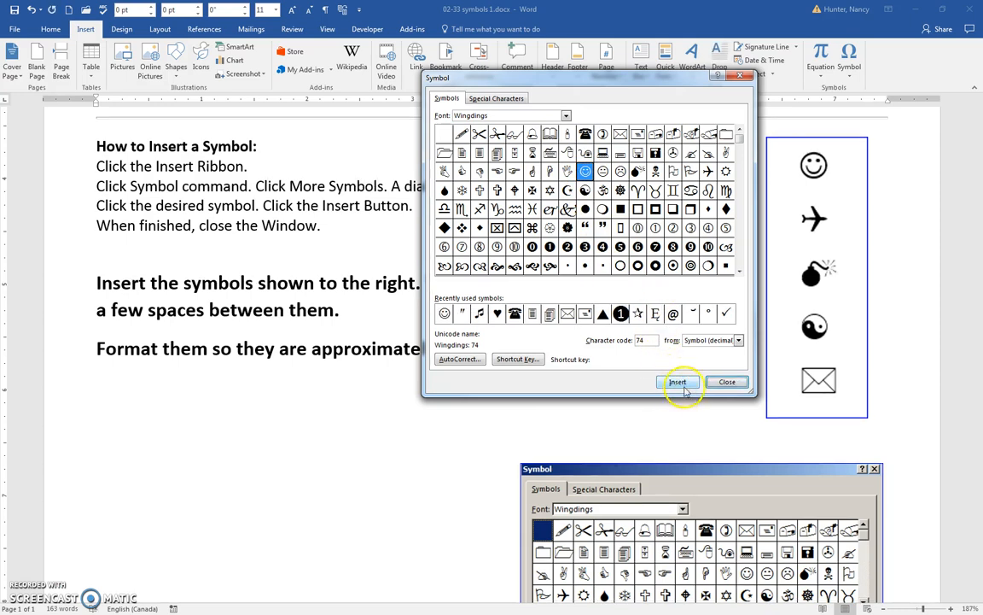
pyautogui.click(727, 381)
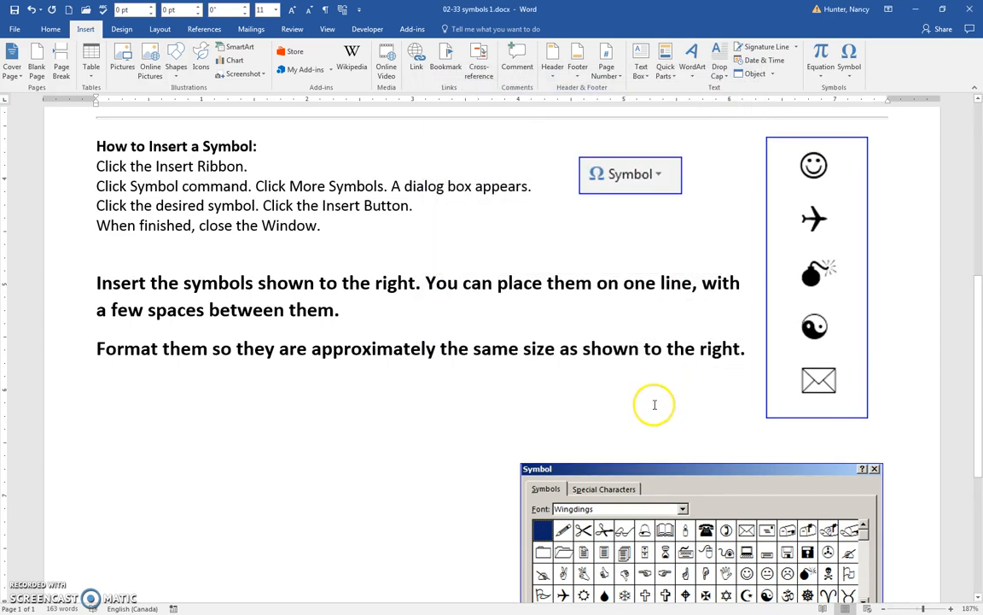
pyautogui.scroll(3)
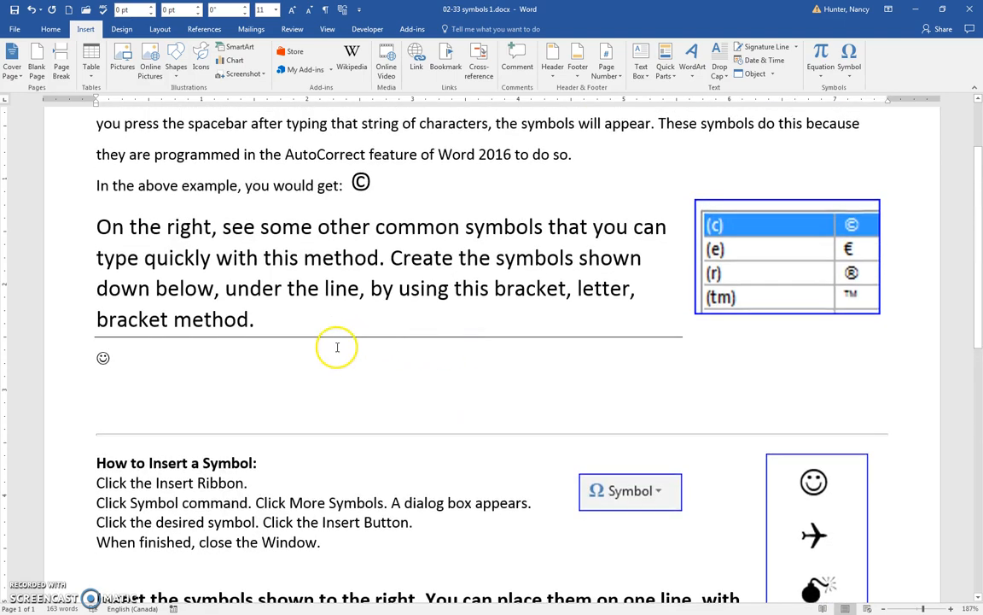
pyautogui.scroll(-3)
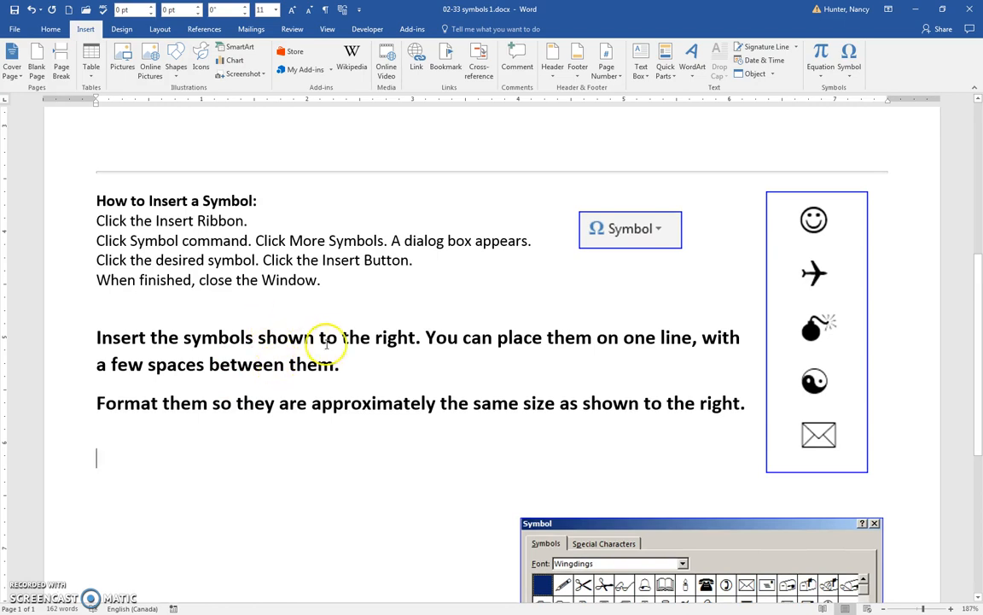
pyautogui.scroll(-3)
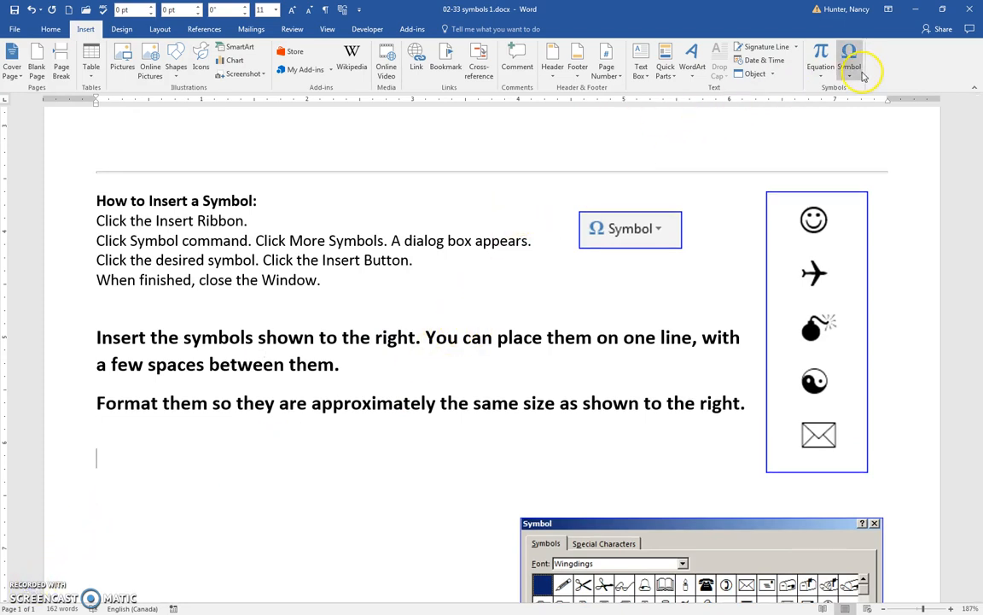
# - Reopen More Symbols, switch the font to Symbol and select the capital Gamma Γ
pyautogui.click(849, 56)
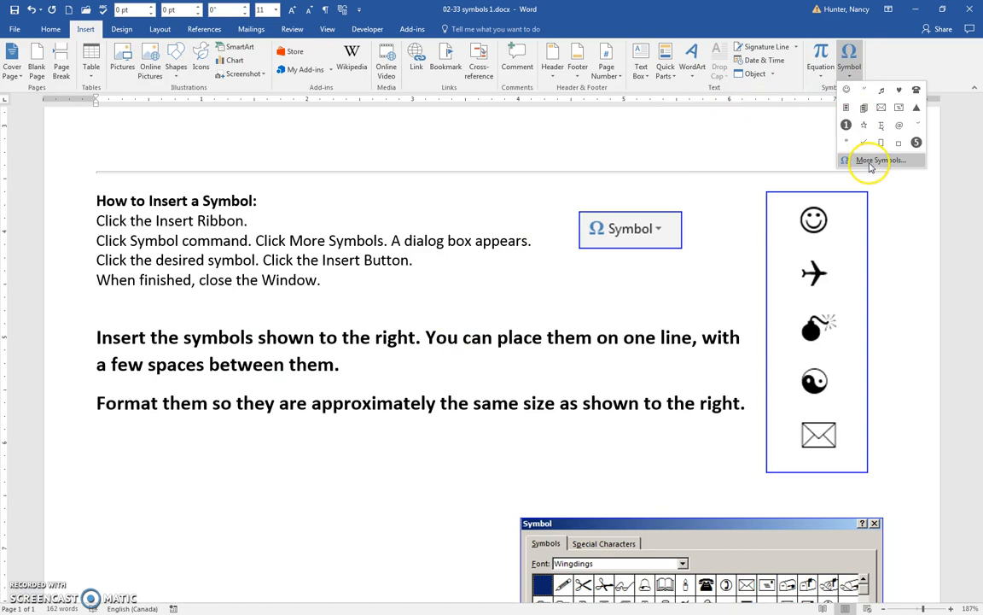
pyautogui.click(877, 160)
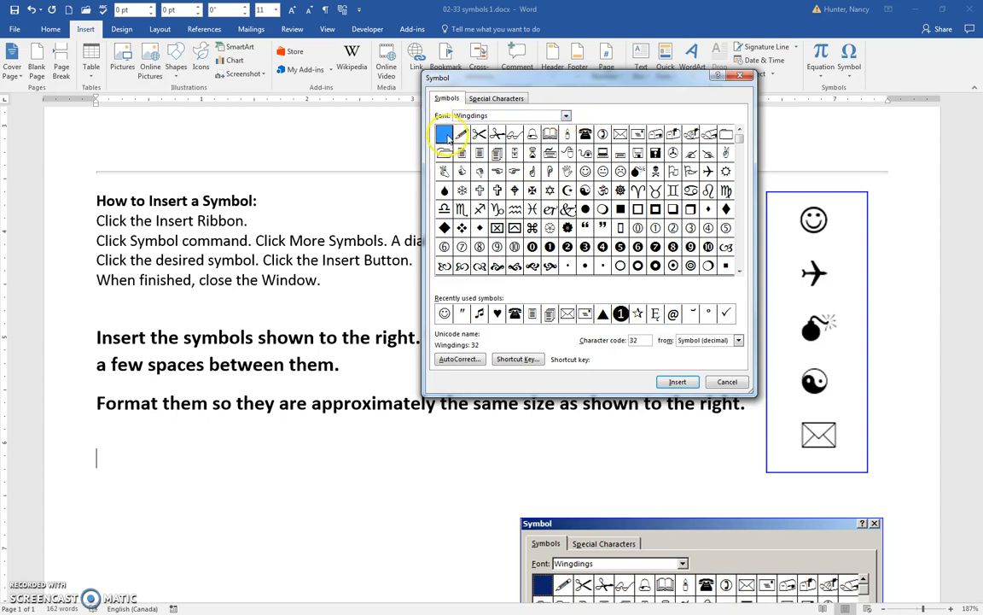
pyautogui.click(566, 115)
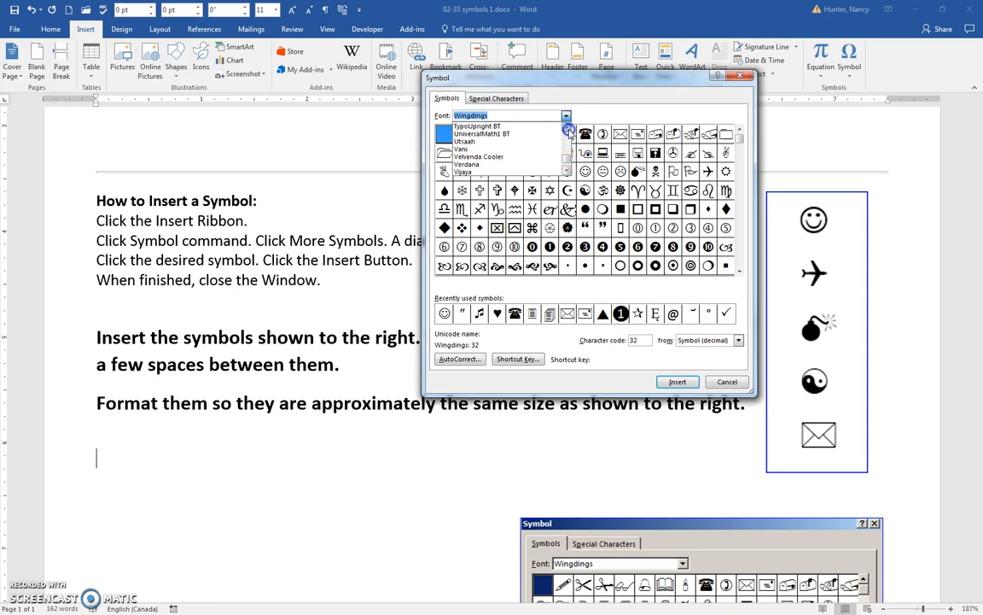
pyautogui.scroll(-3)
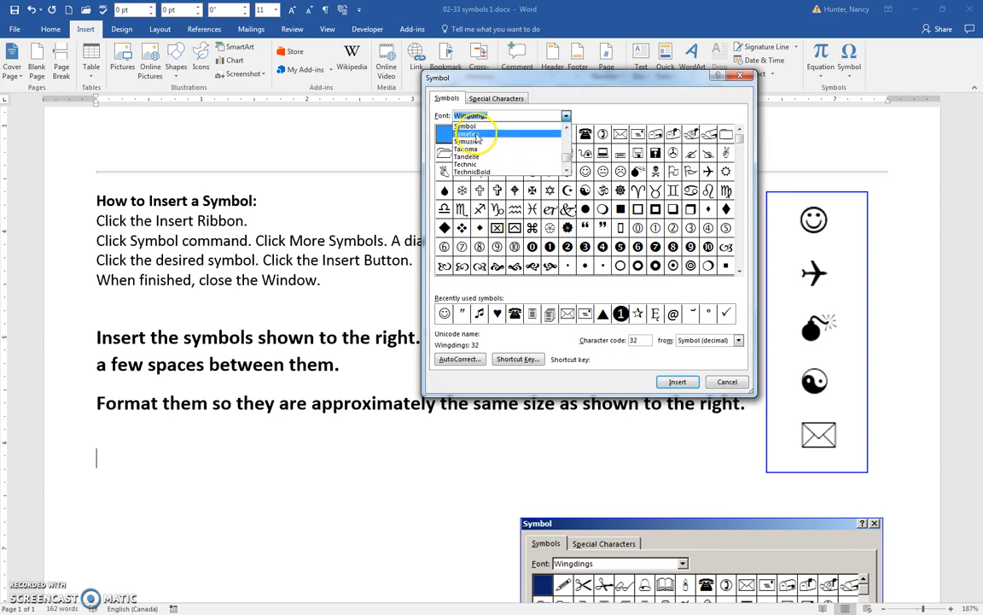
pyautogui.click(467, 125)
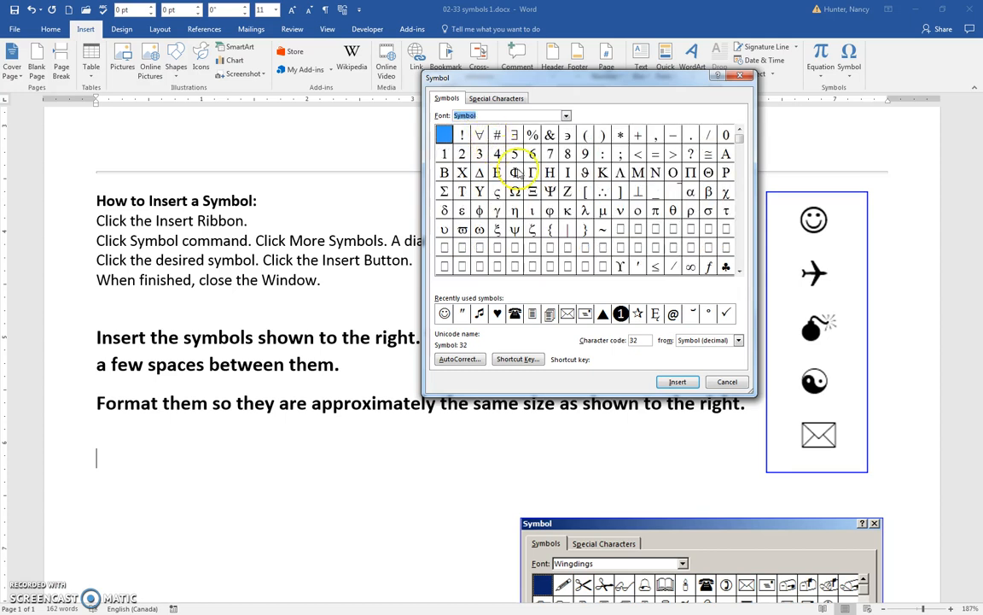
pyautogui.click(532, 172)
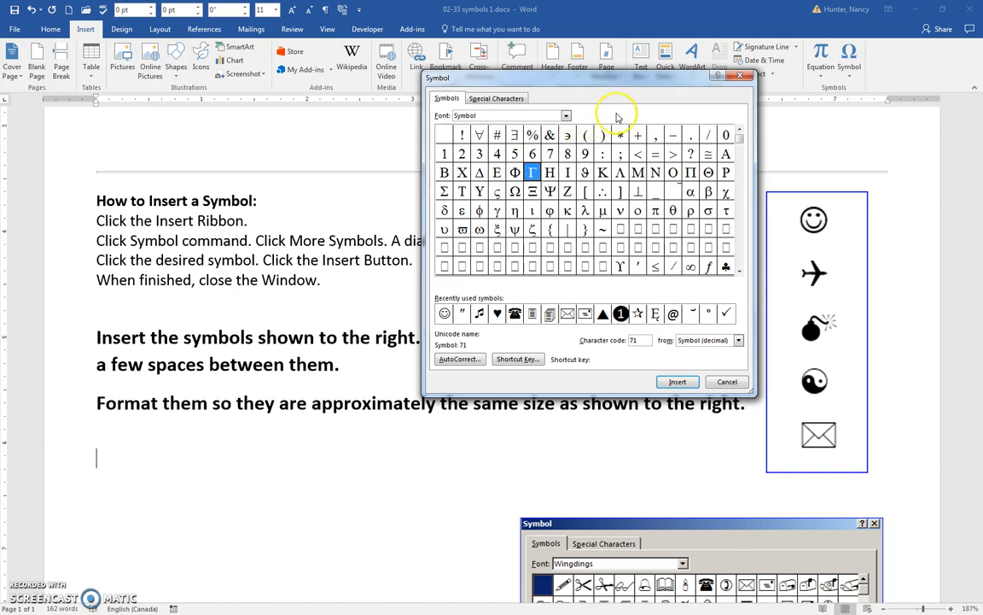
pyautogui.moveTo(632, 111)
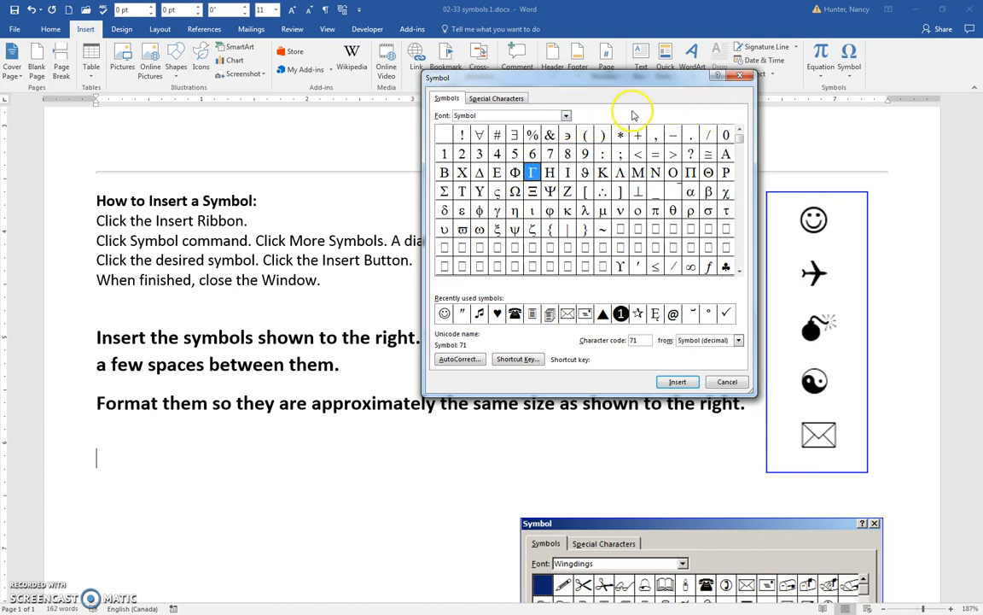
pyautogui.moveTo(655, 117)
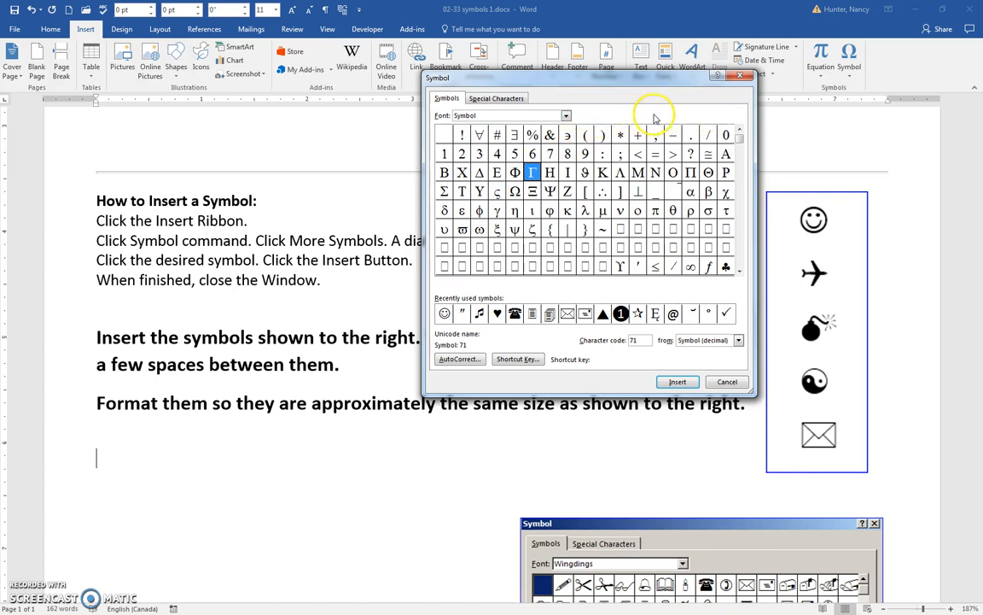
# - Switch the font to Symusic and set its subset to Latin-1 Supplement
pyautogui.click(566, 115)
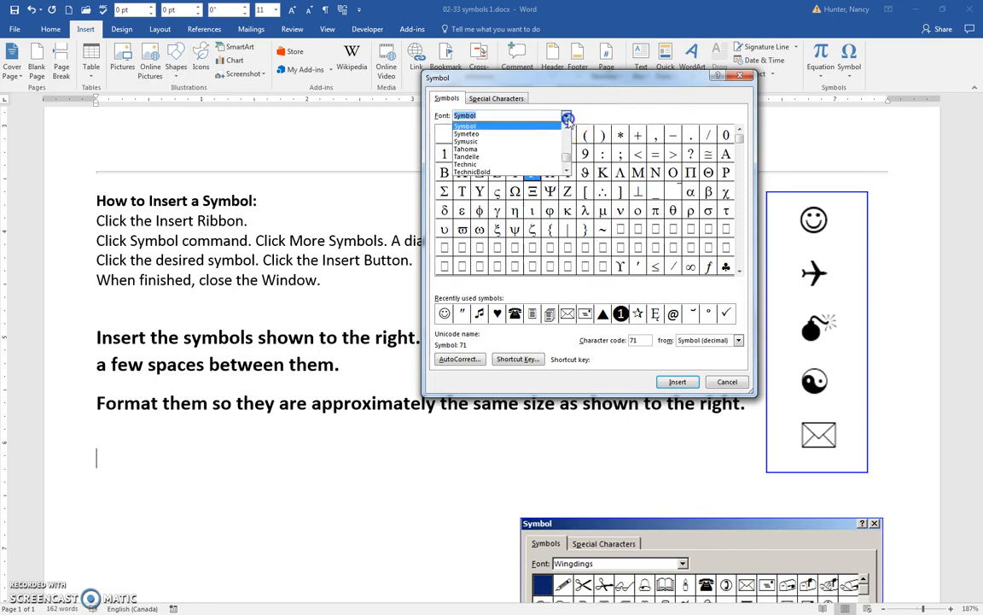
pyautogui.click(466, 141)
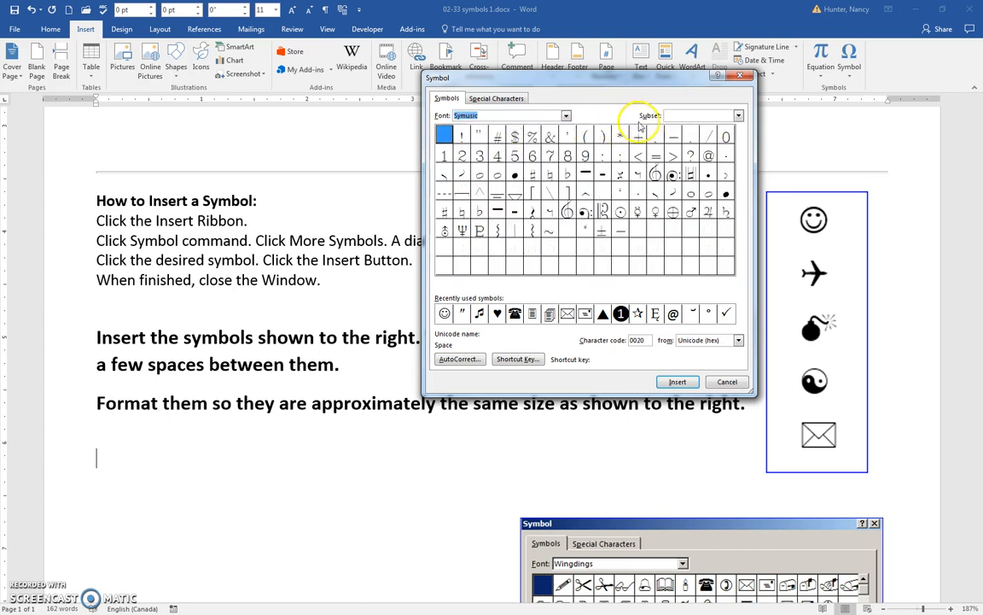
pyautogui.moveTo(689, 119)
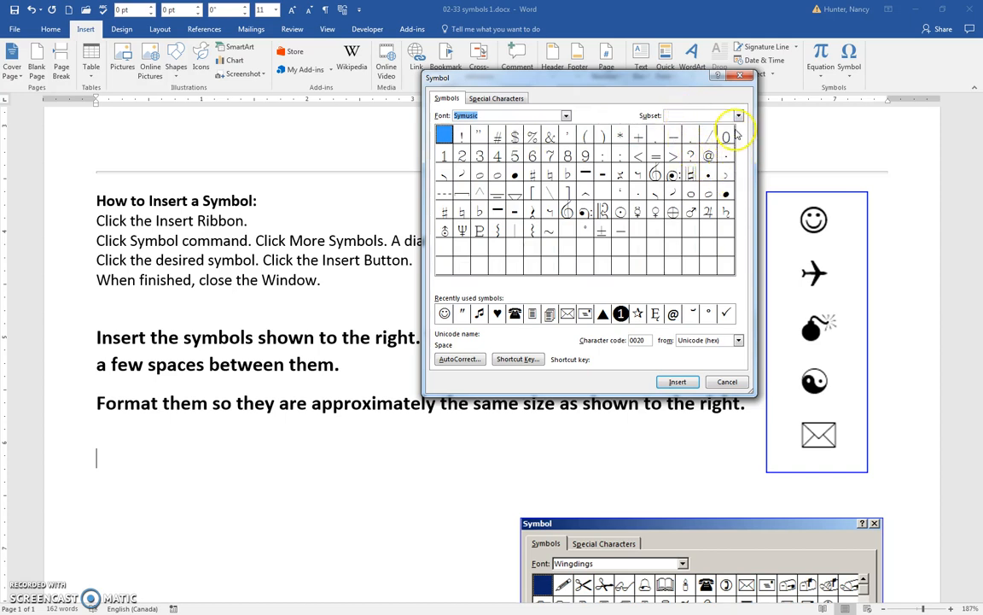
pyautogui.click(737, 115)
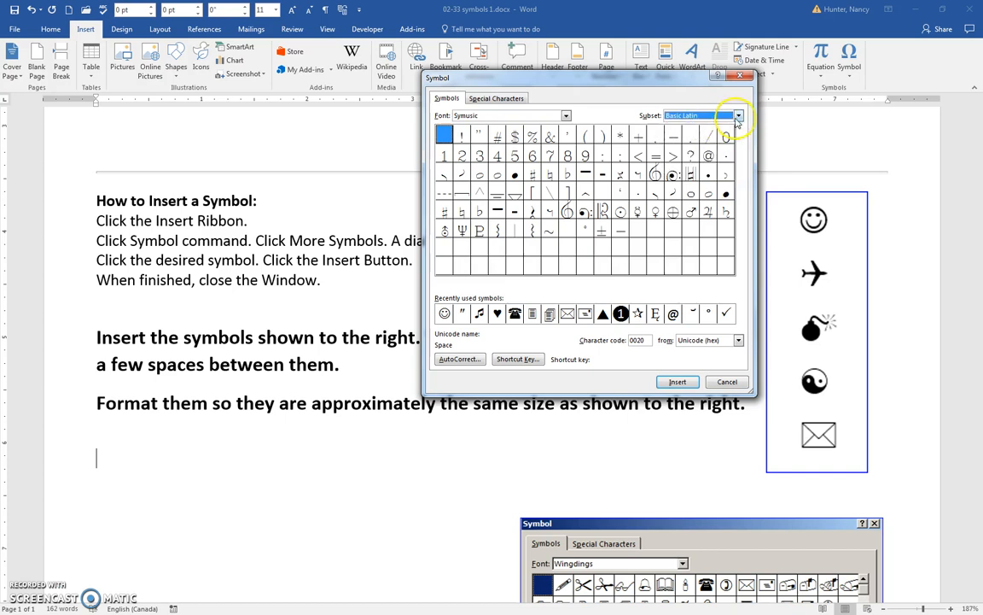
pyautogui.click(737, 115)
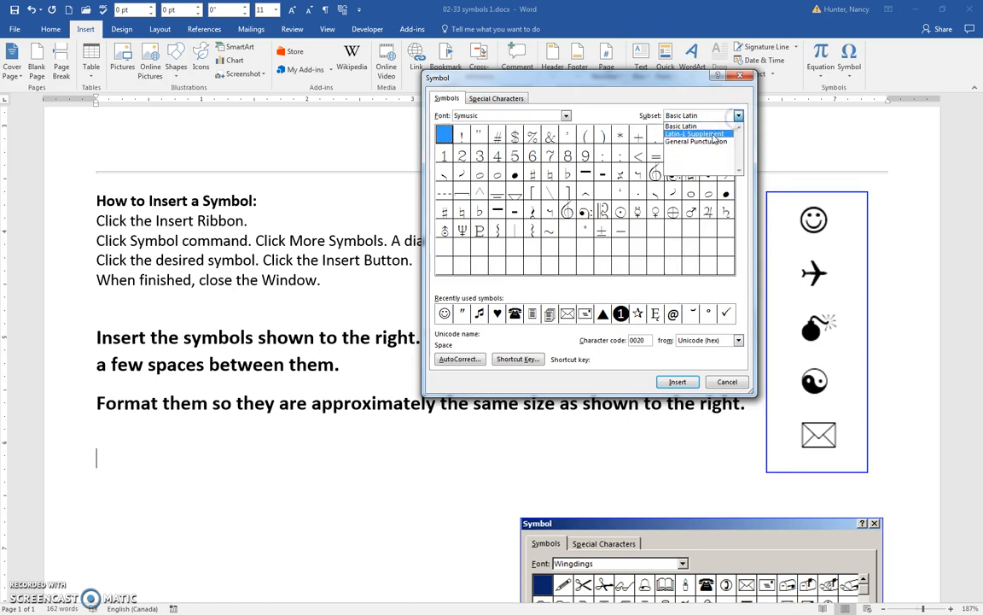
pyautogui.click(693, 134)
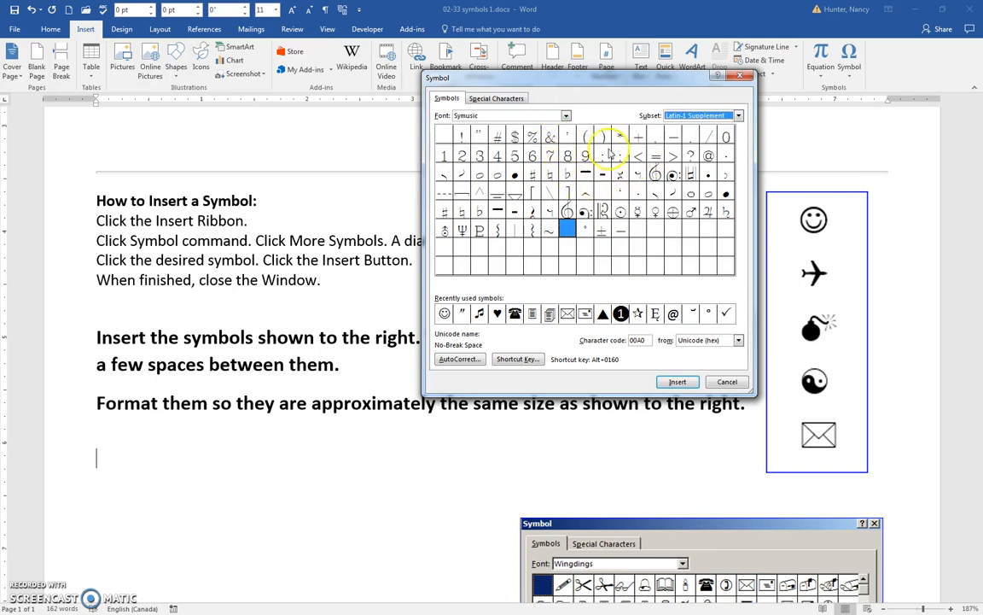
pyautogui.click(566, 115)
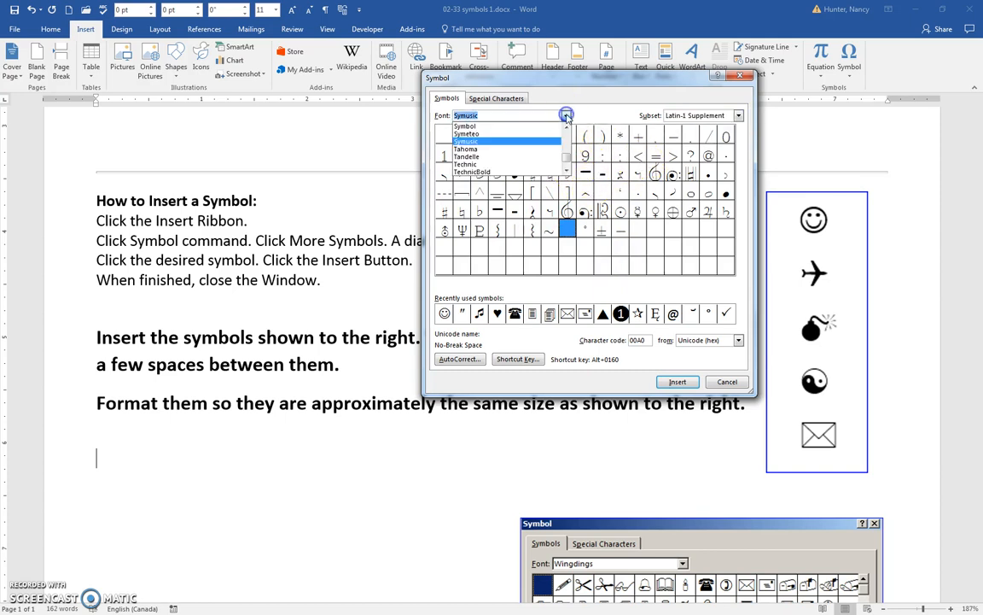
# - Switch the font to Tahoma and choose a subset to scroll toward the combining diacritical marks
pyautogui.click(465, 148)
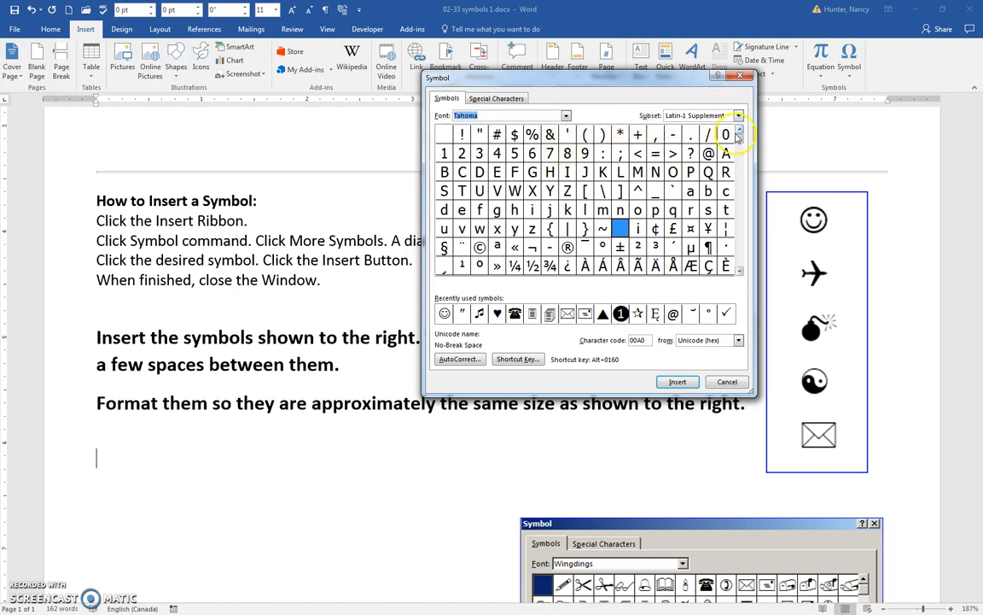
pyautogui.click(738, 115)
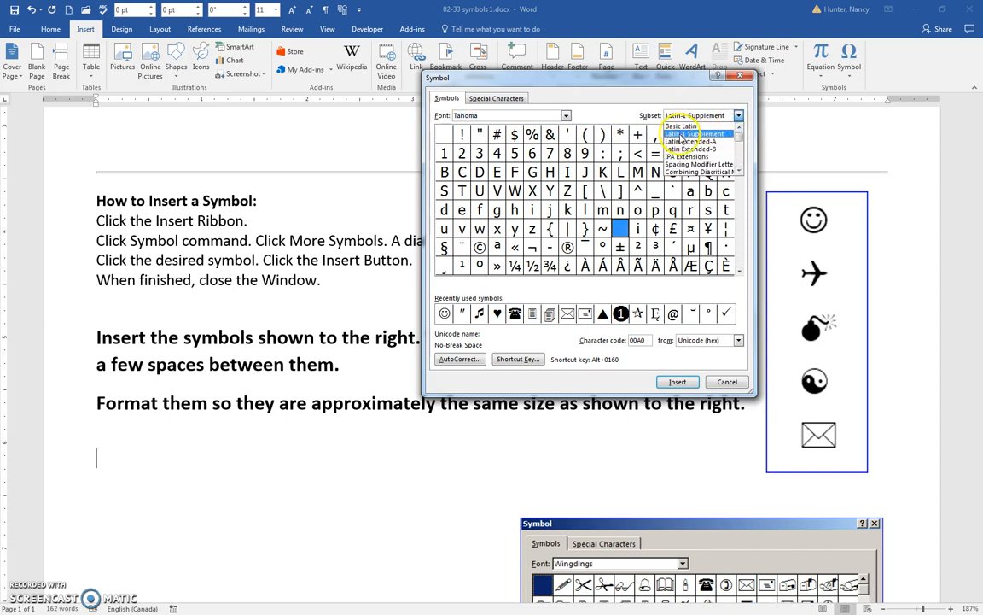
pyautogui.moveTo(674, 172)
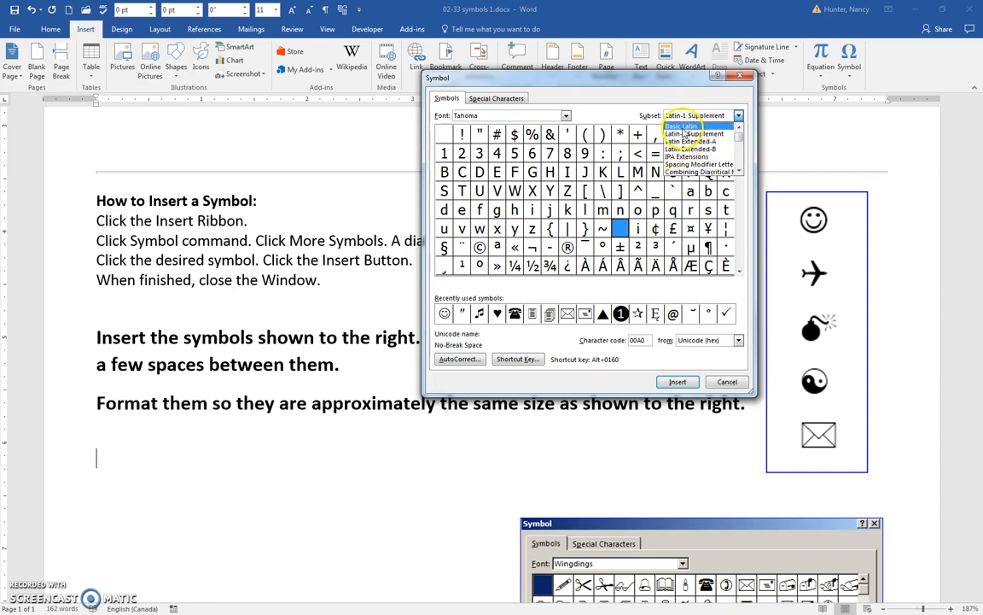
pyautogui.click(699, 116)
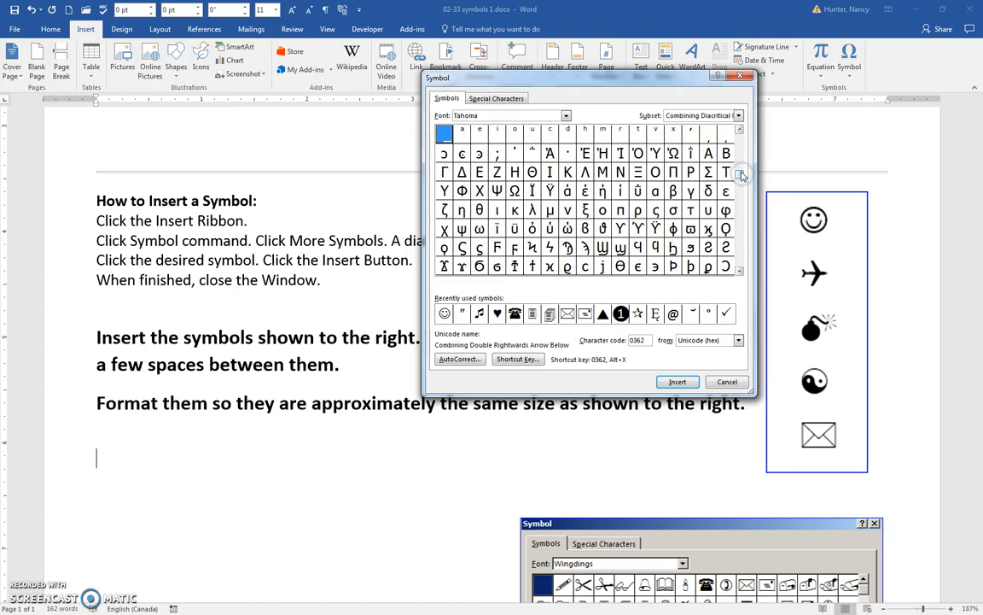
# - Page the Tahoma grid through Cyrillic and currency symbols to the Arabic presentation forms
pyautogui.click(738, 173)
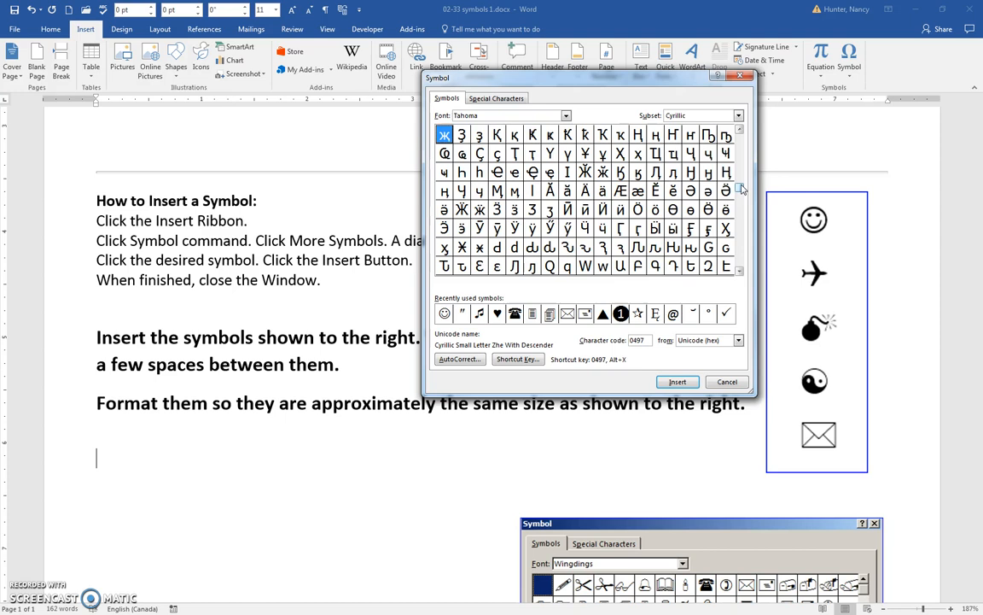
pyautogui.click(738, 115)
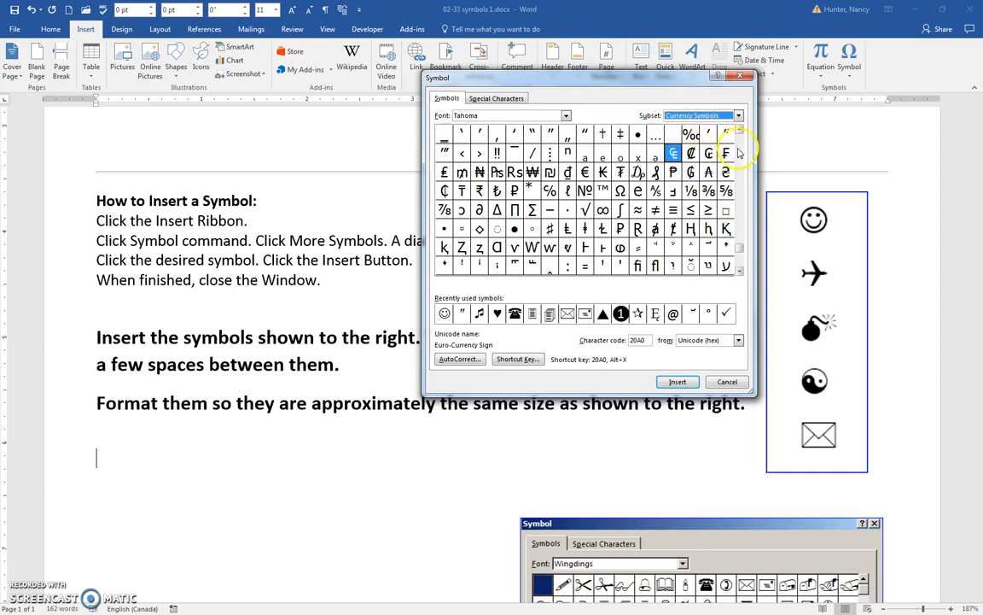
pyautogui.moveTo(732, 220)
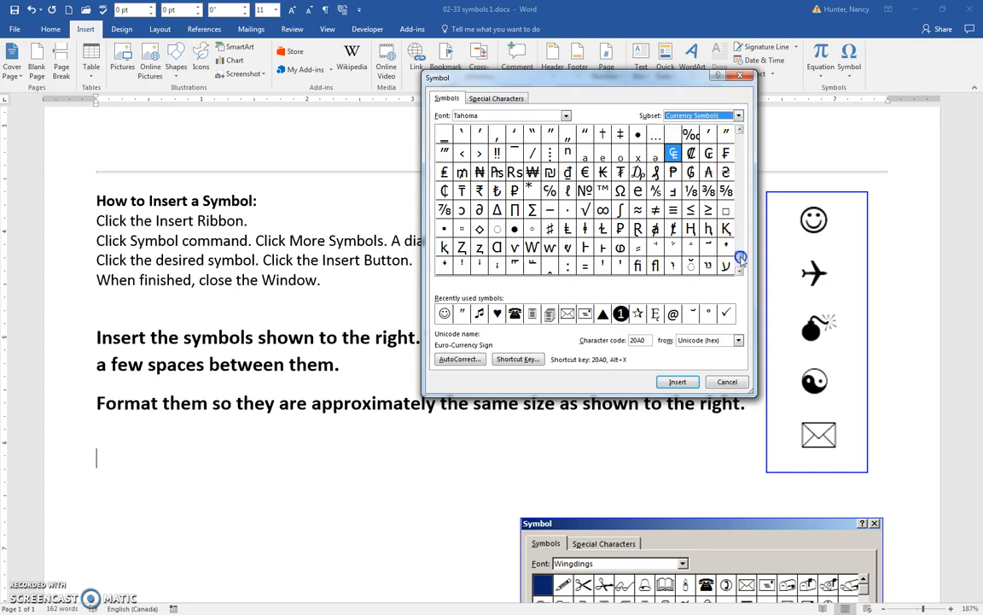
pyautogui.click(739, 258)
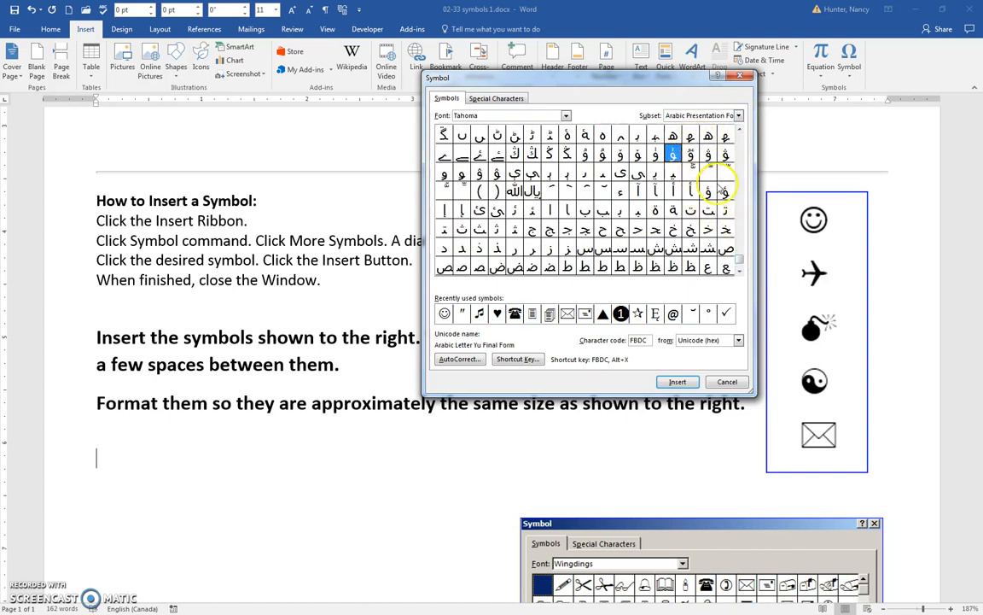